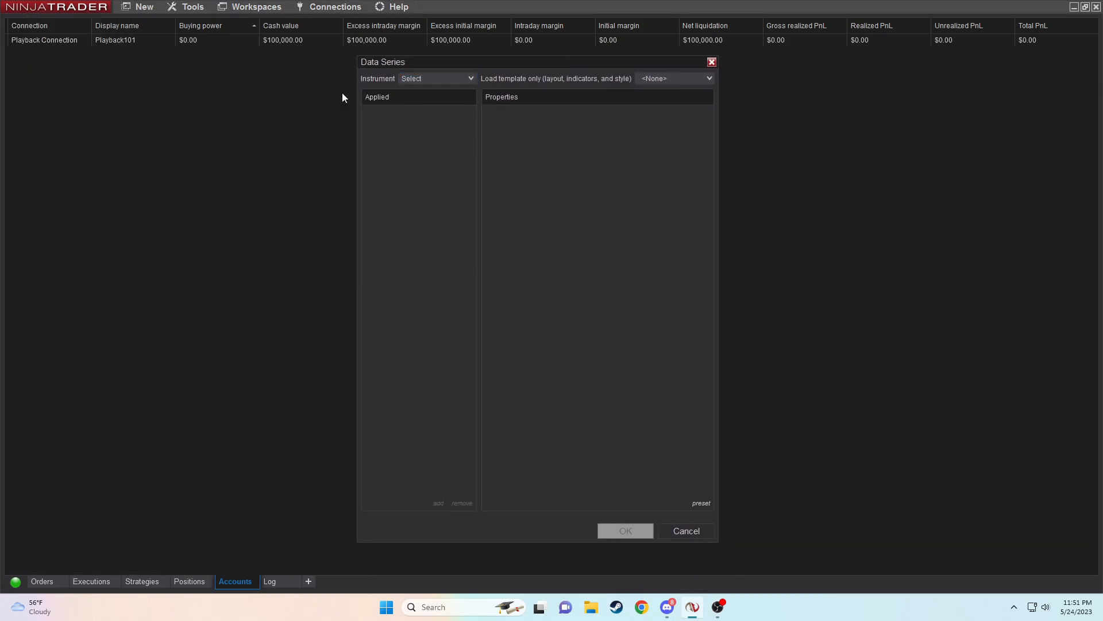
# Step: Set the NQ 06-23 series to 32-range bars with tick replay and open the chart
pyautogui.click(436, 78)
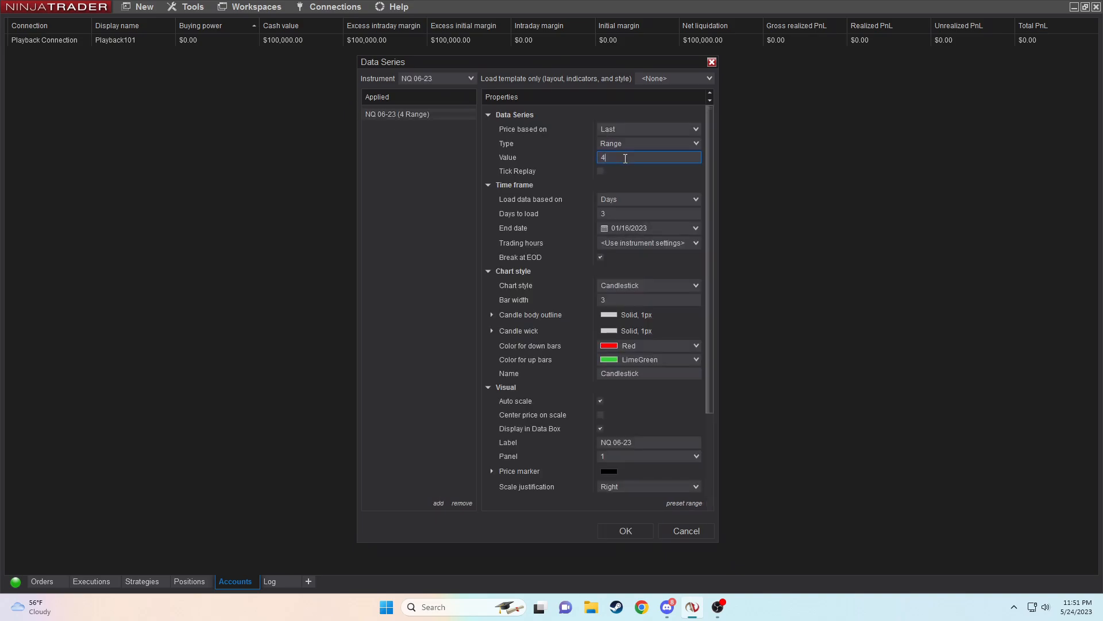
pyautogui.press('Backspace')
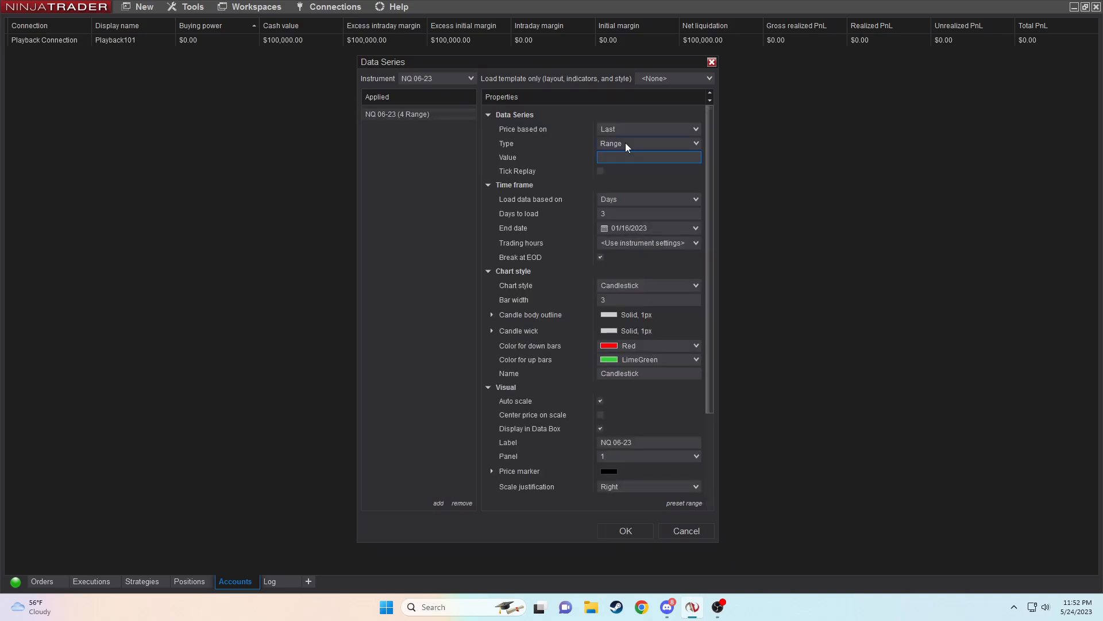
pyautogui.write('32')
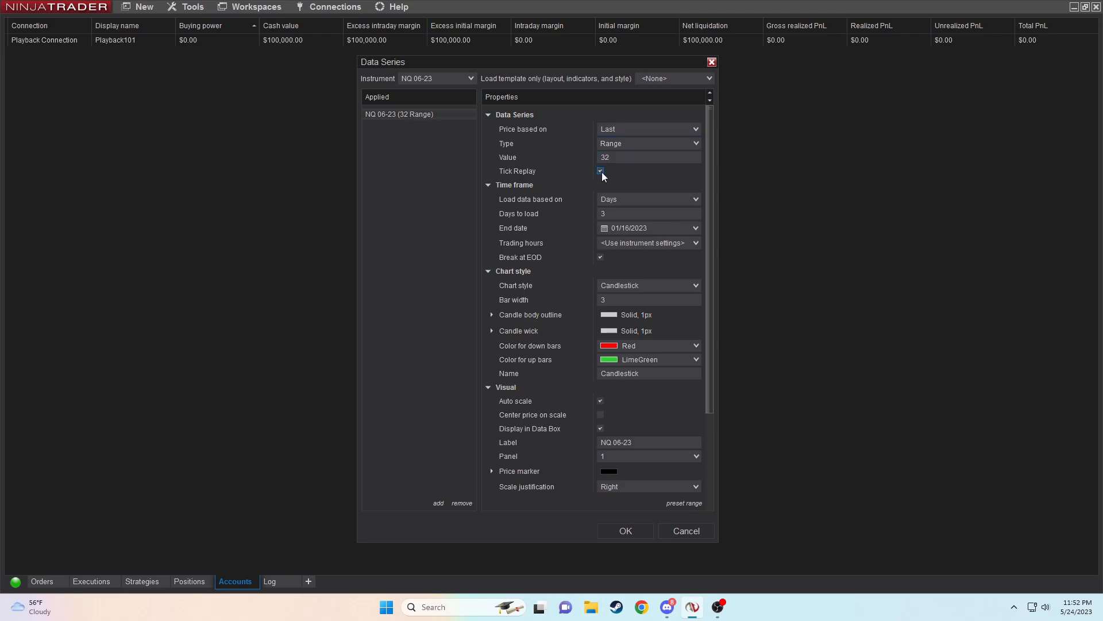
pyautogui.click(600, 171)
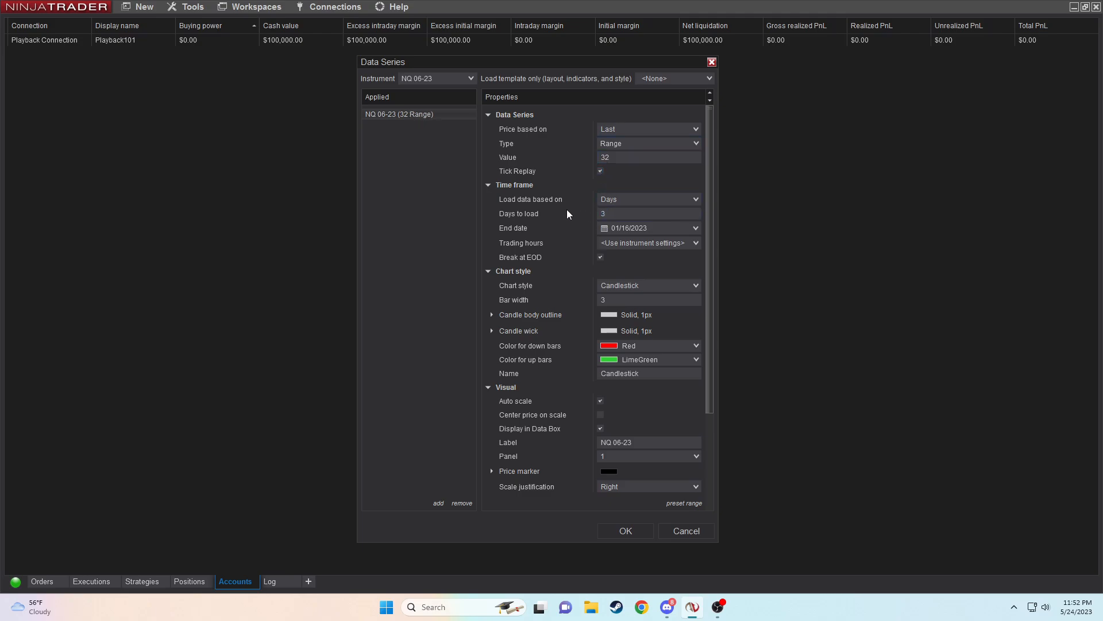
pyautogui.moveTo(590, 285)
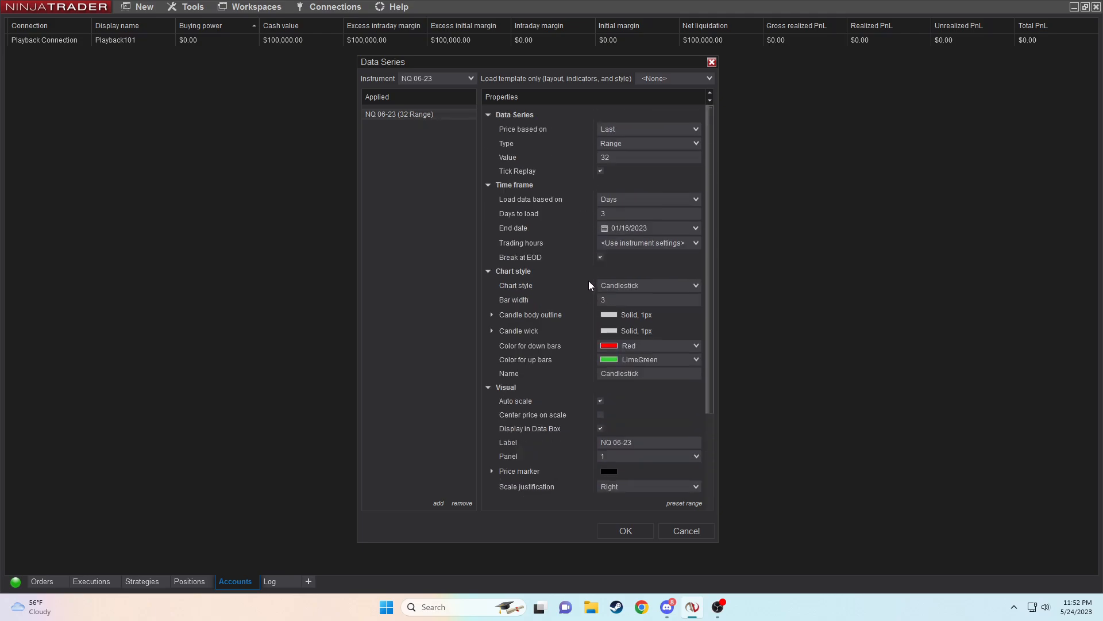
pyautogui.click(624, 530)
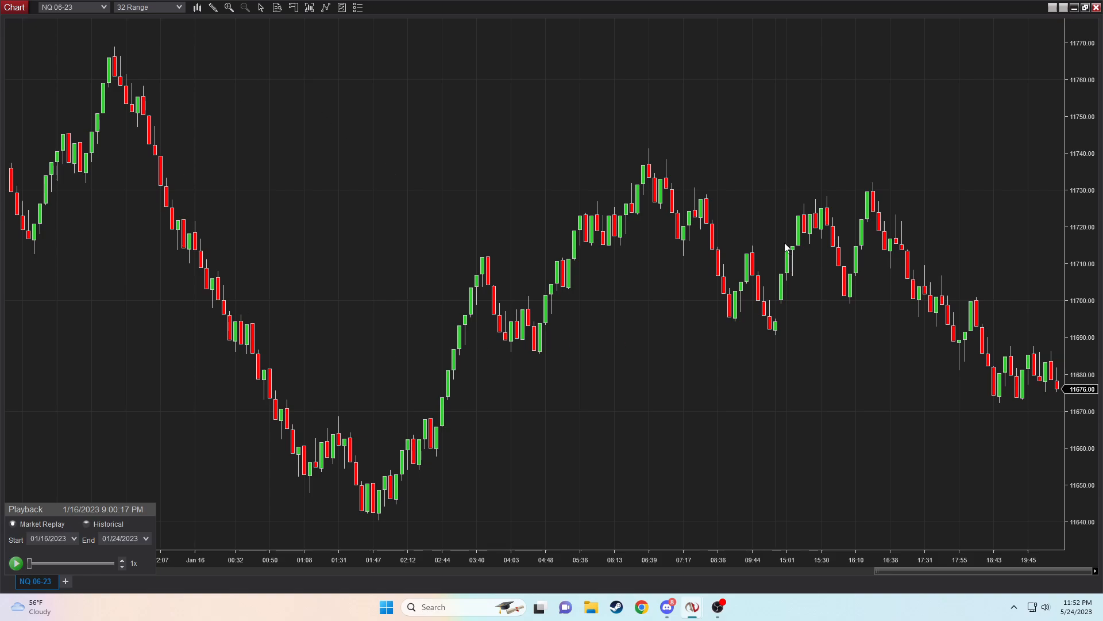
pyautogui.moveTo(365, 203)
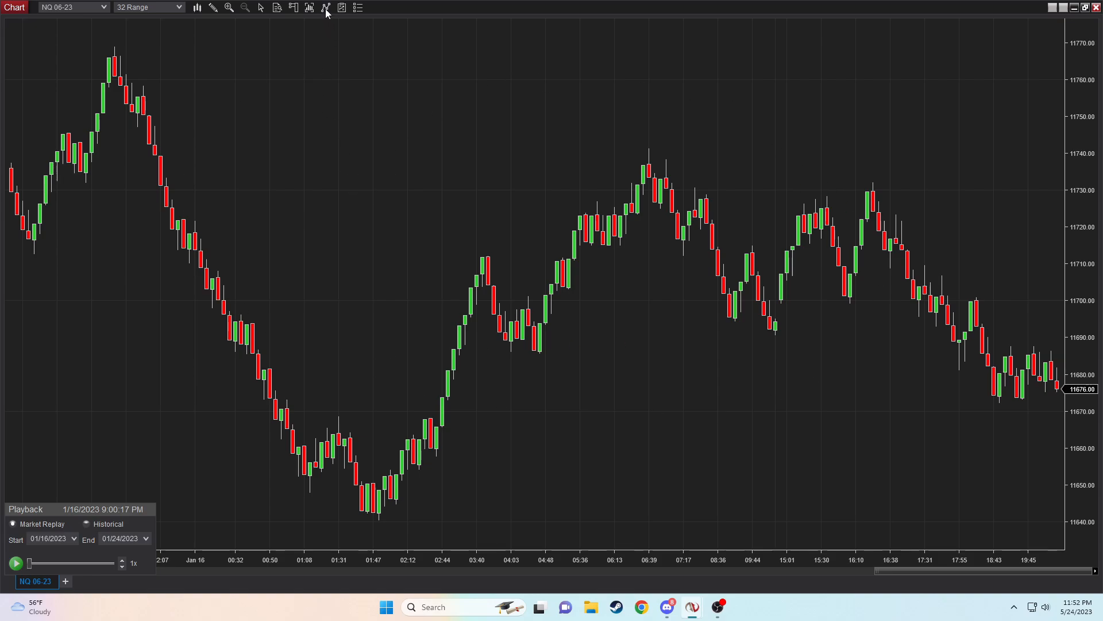
# Step: Open the Indicators window from the chart toolbar
pyautogui.click(324, 7)
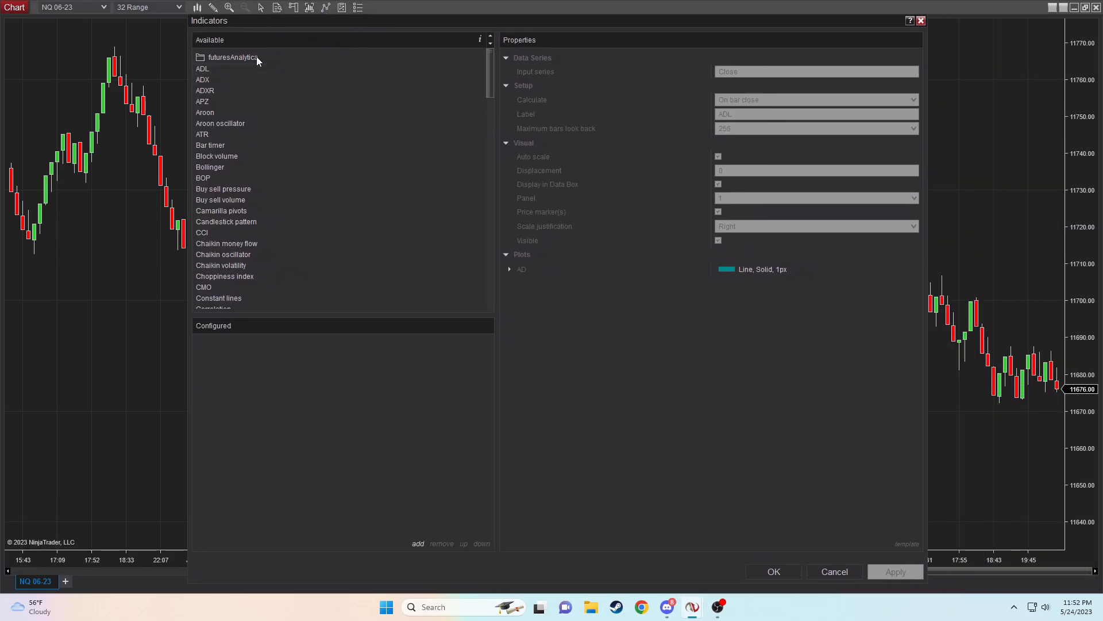
# Step: Add AnalyticaChart4Plus from the futuresAnalytica folder and uncheck Show Pullback Bar
pyautogui.click(198, 57)
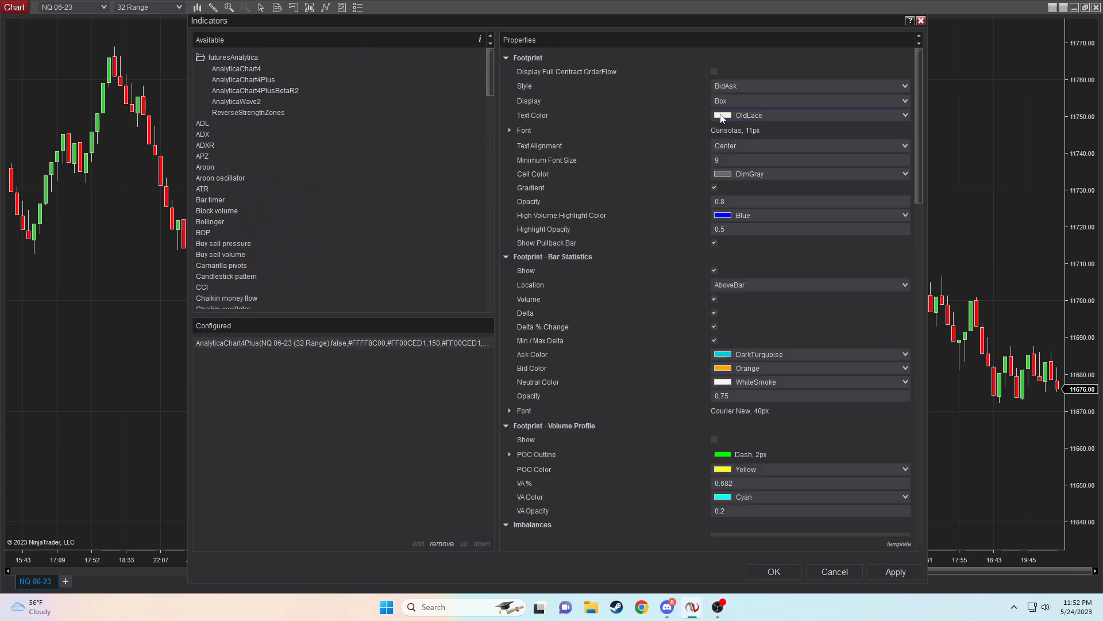
pyautogui.moveTo(721, 115)
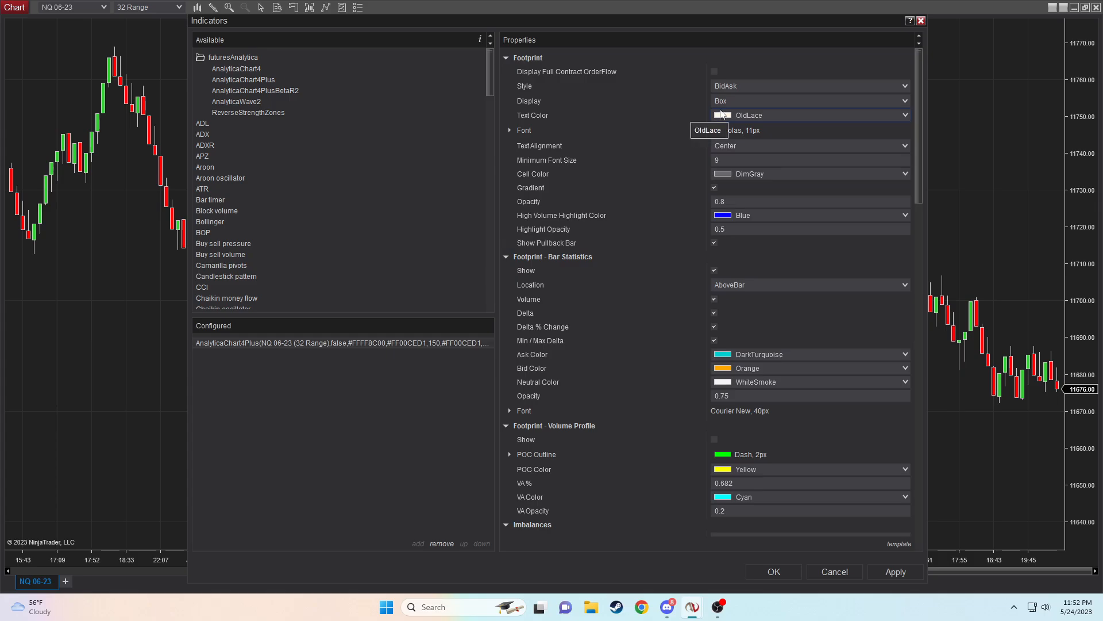
pyautogui.moveTo(769, 321)
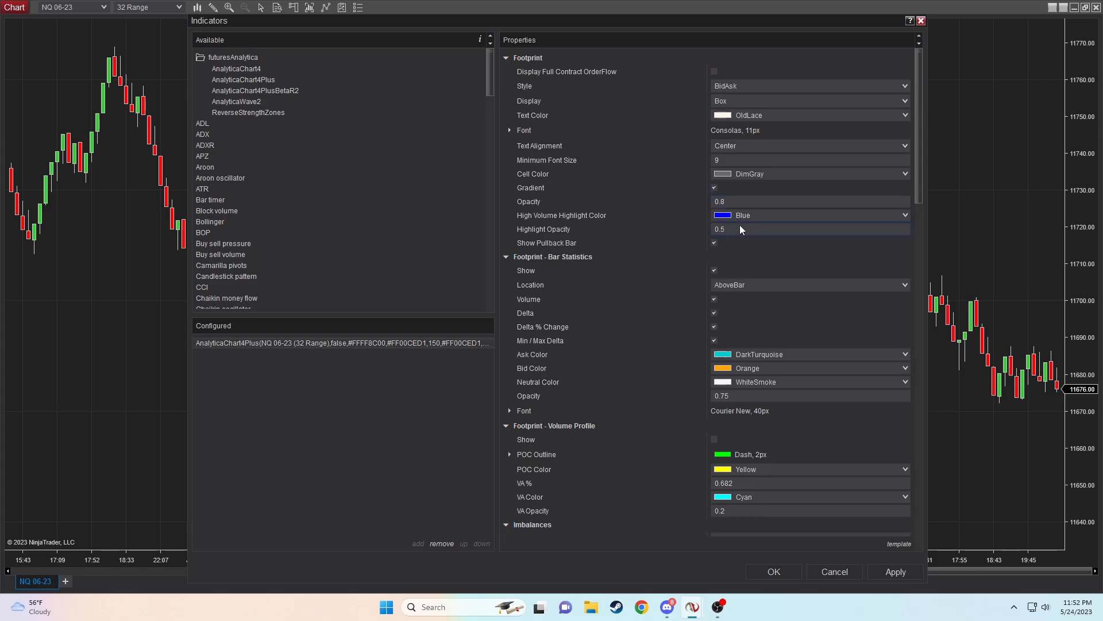
pyautogui.click(714, 243)
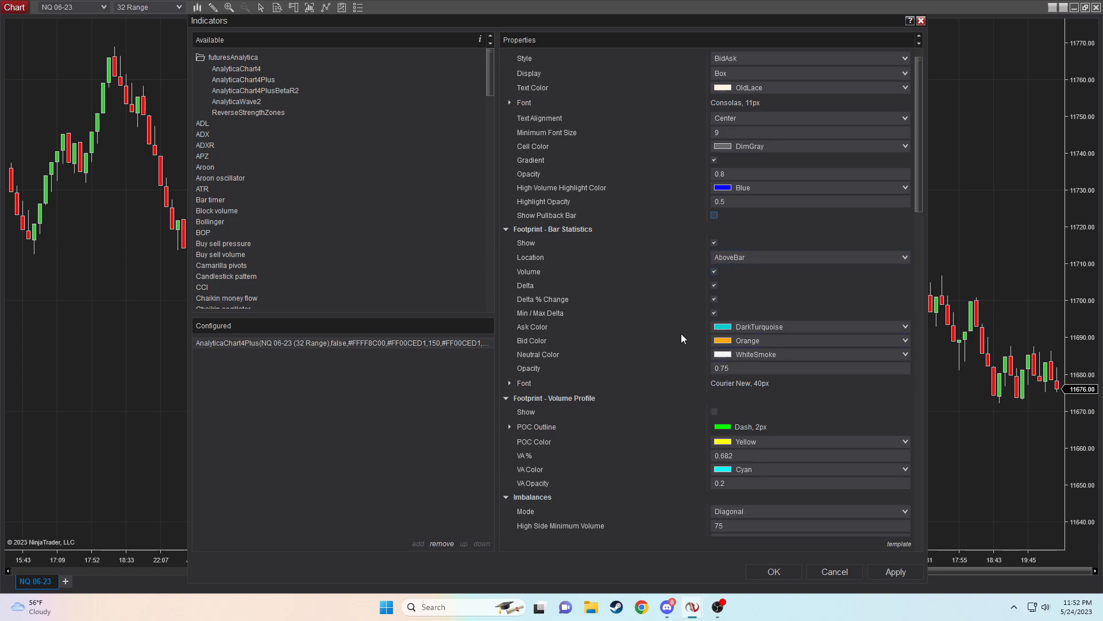
# Step: Set Horizontal imbalance mode, 125 high-side minimum volume and Multiplier ratio calculation
pyautogui.scroll(-3)
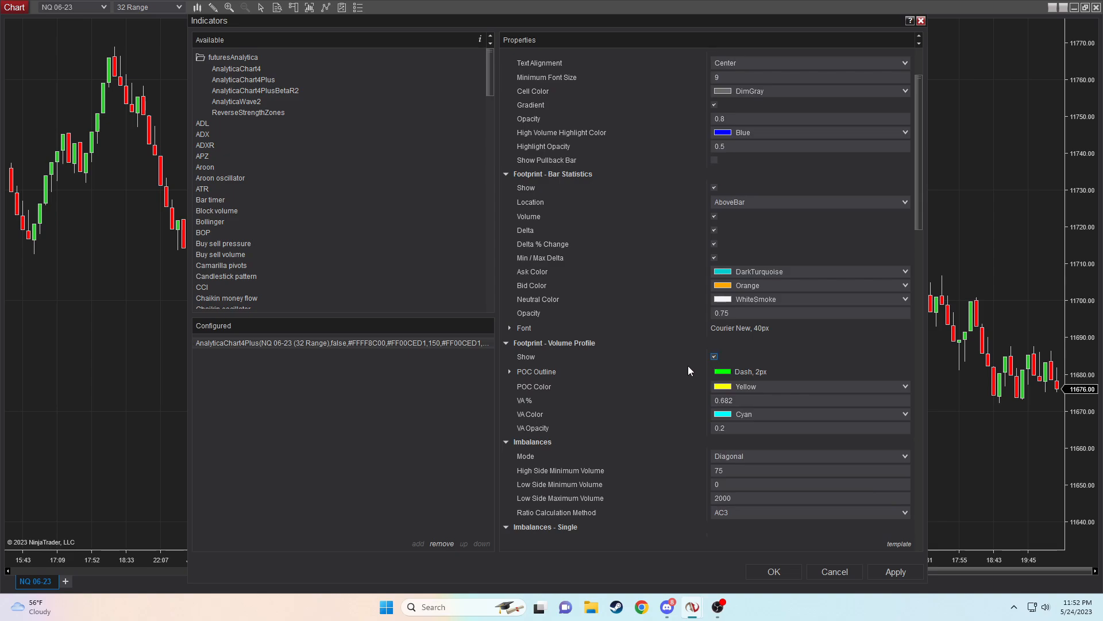
pyautogui.scroll(-3)
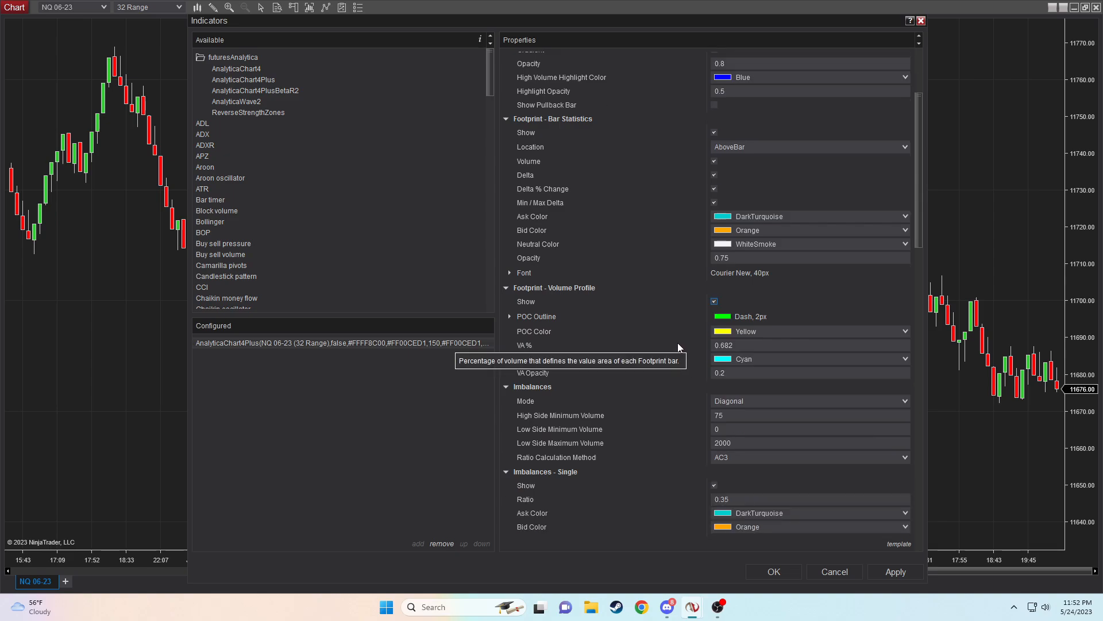
pyautogui.click(809, 401)
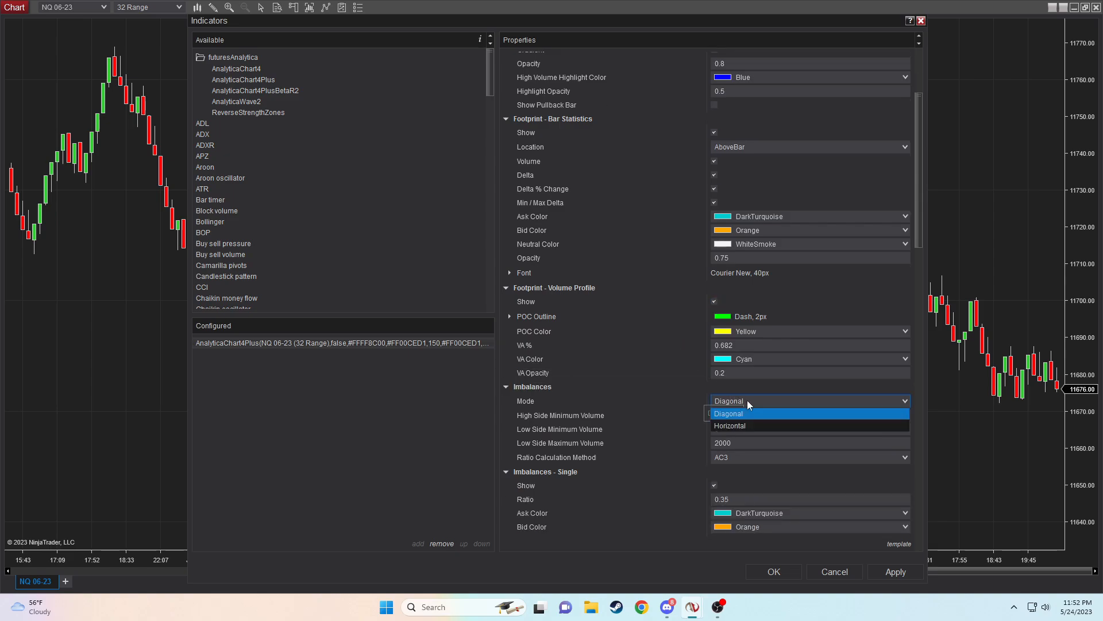
pyautogui.click(730, 425)
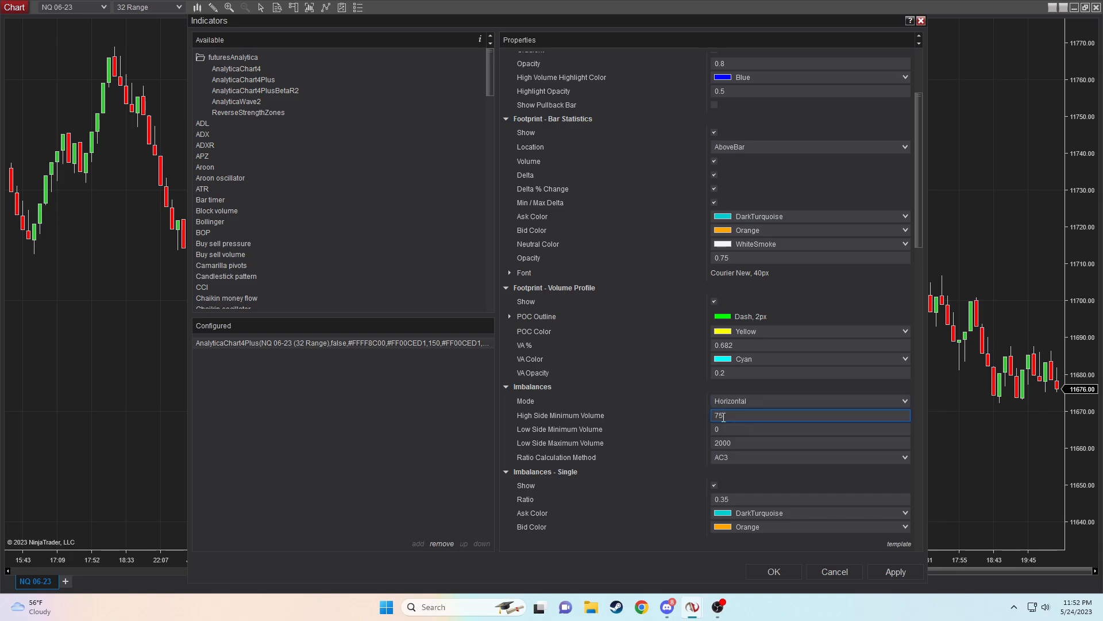
pyautogui.write('125')
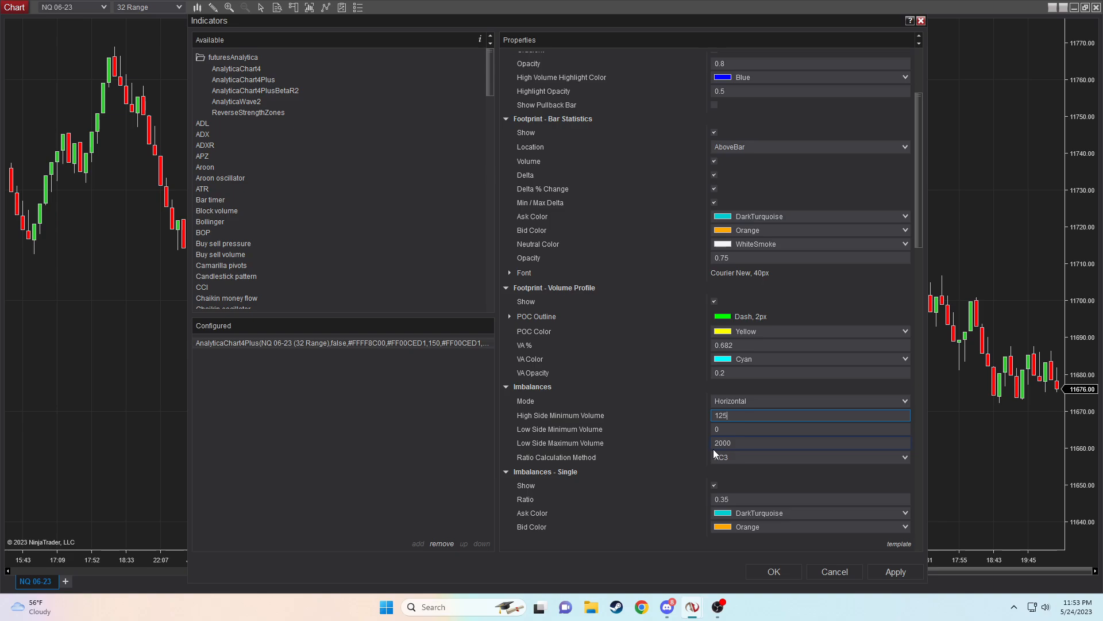
pyautogui.click(809, 457)
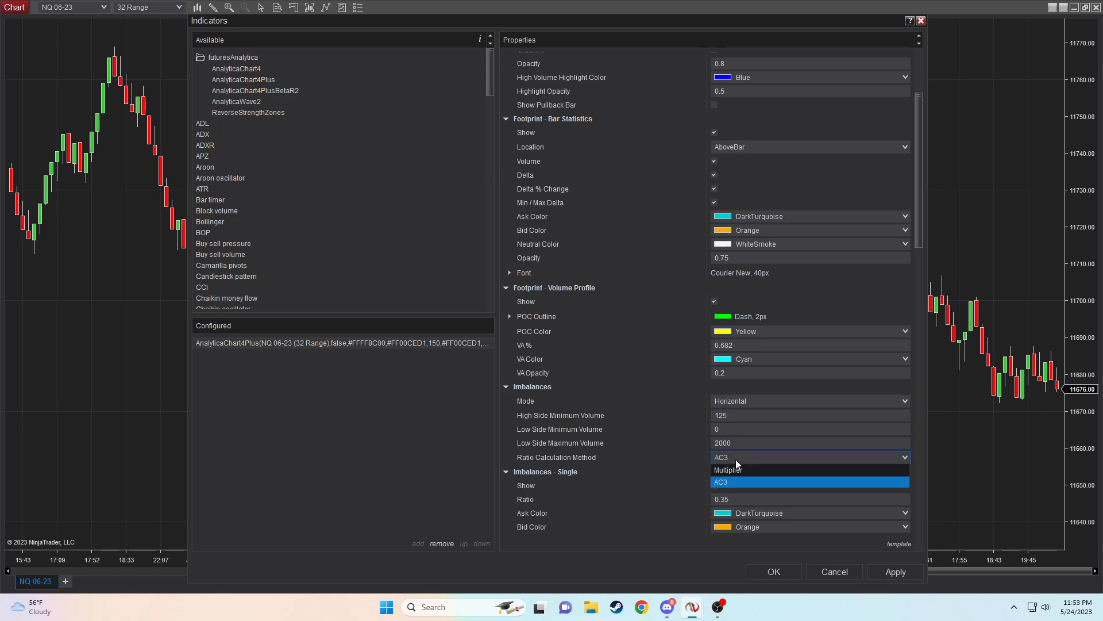
pyautogui.click(728, 469)
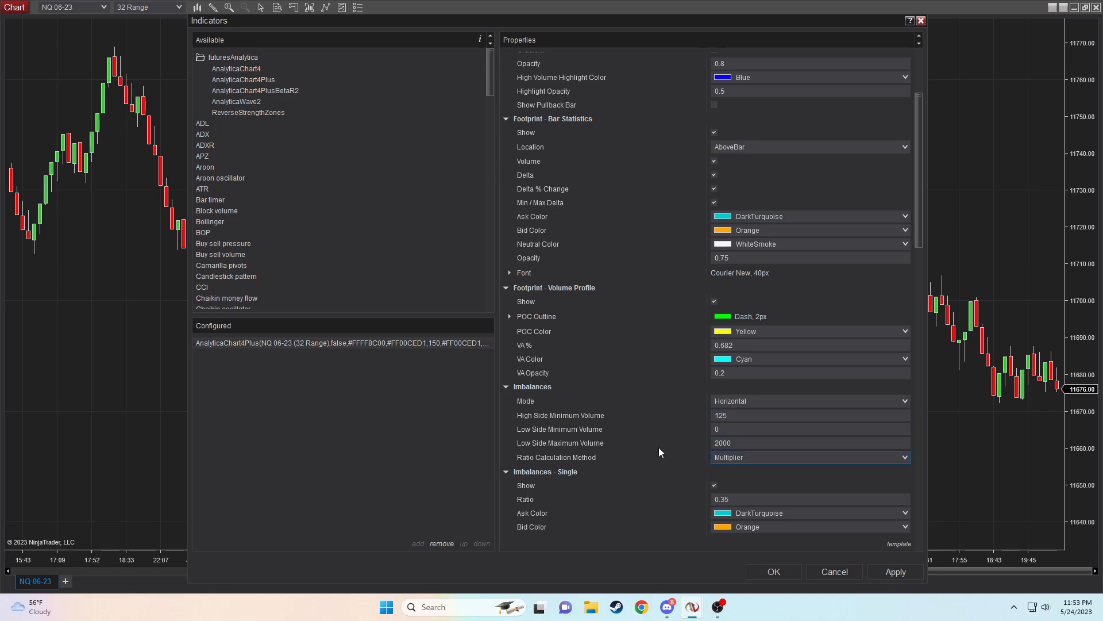
pyautogui.moveTo(661, 429)
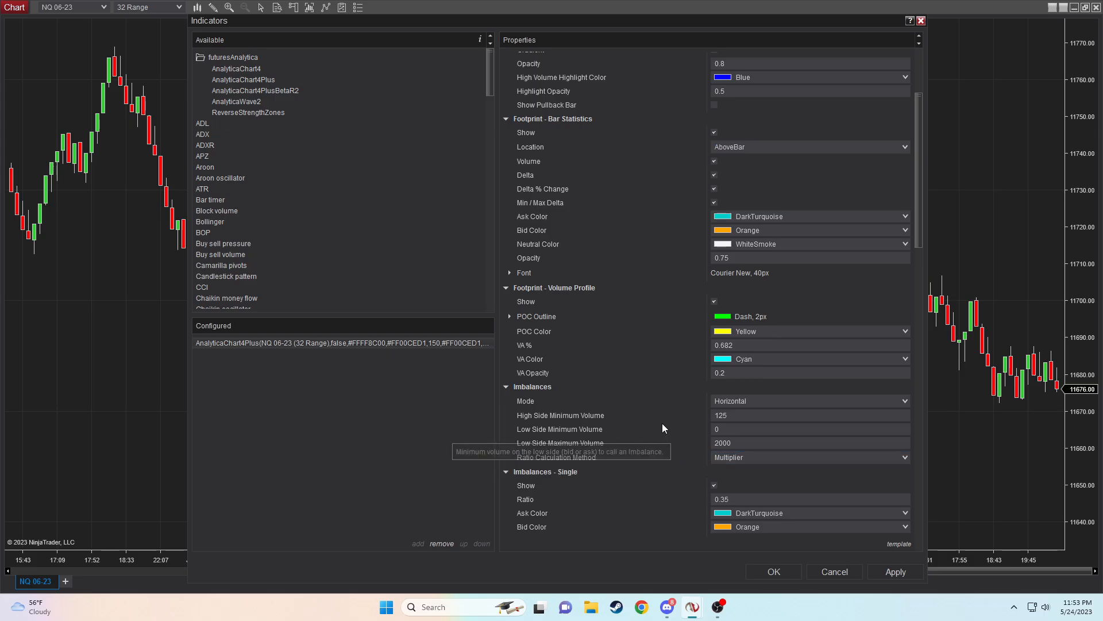
# Step: Set the single imbalance ratio to 3 and the absorption ratio to 1.5
pyautogui.scroll(-3)
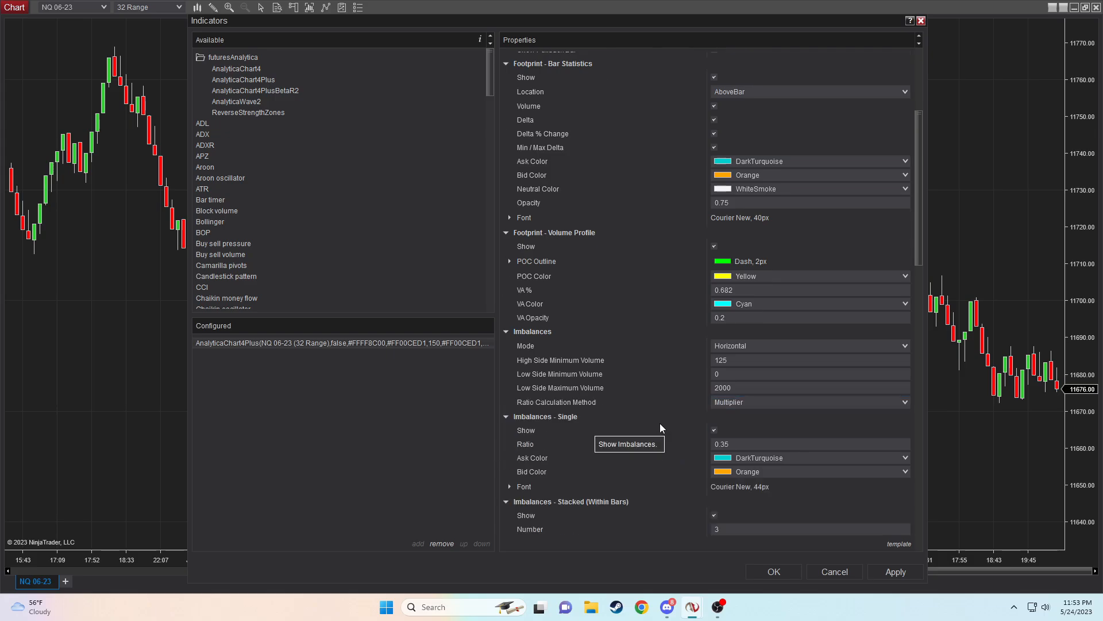
pyautogui.click(809, 443)
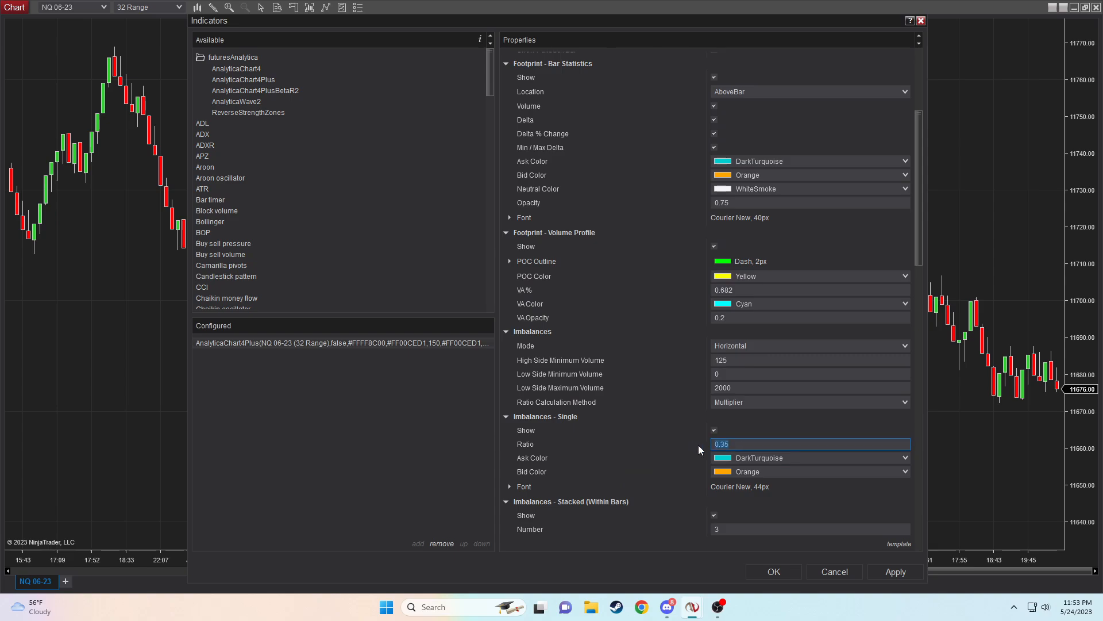
pyautogui.write('3')
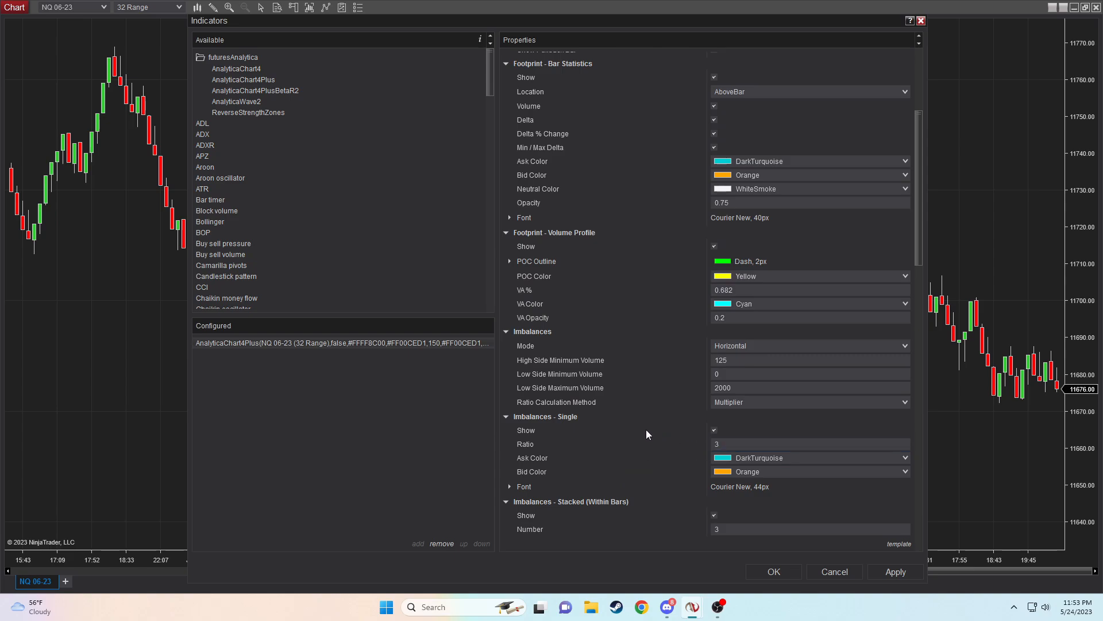
pyautogui.scroll(-3)
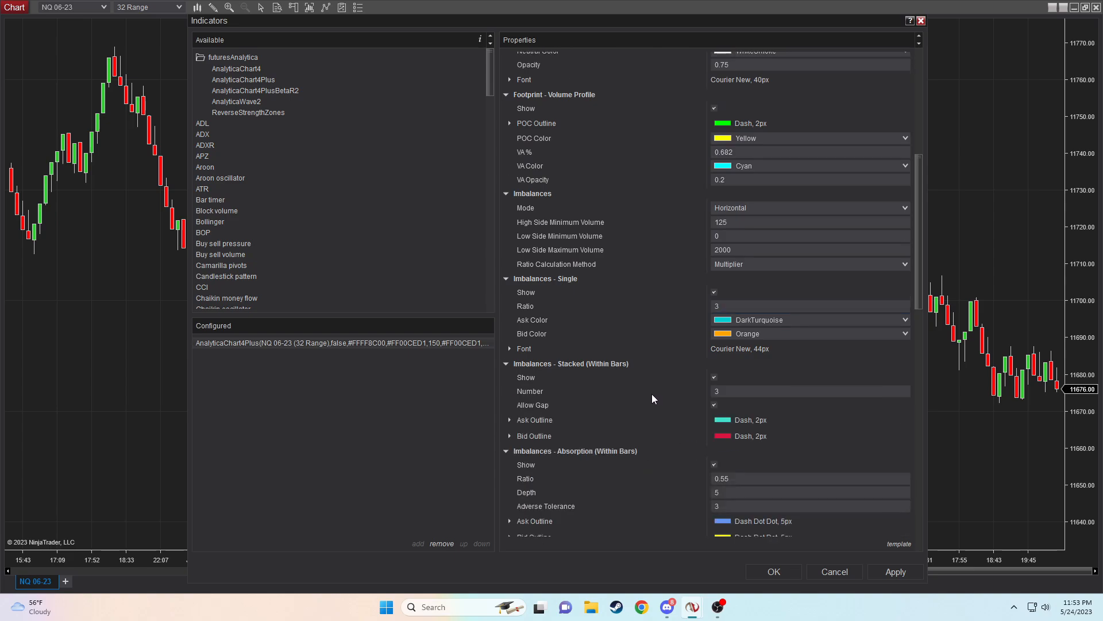
pyautogui.moveTo(530, 391)
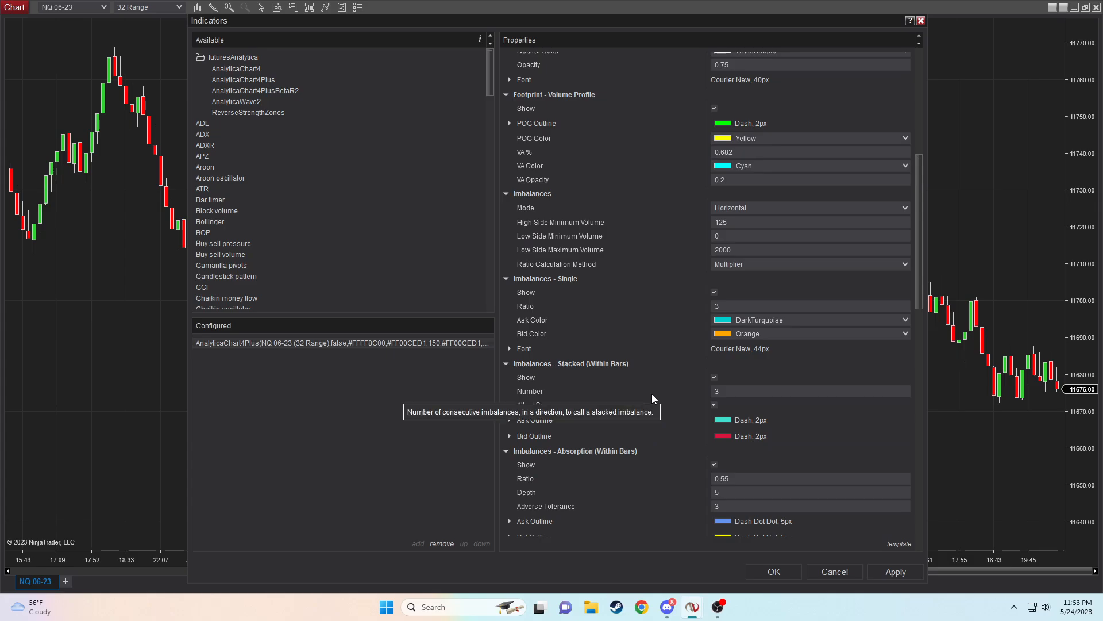
pyautogui.moveTo(695, 390)
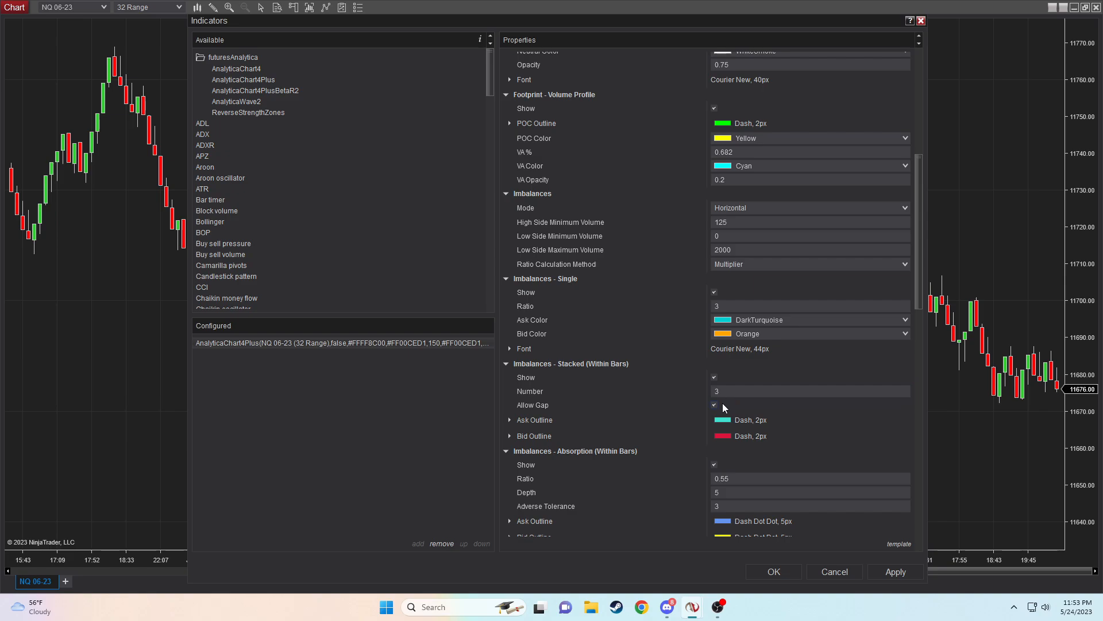
pyautogui.scroll(-3)
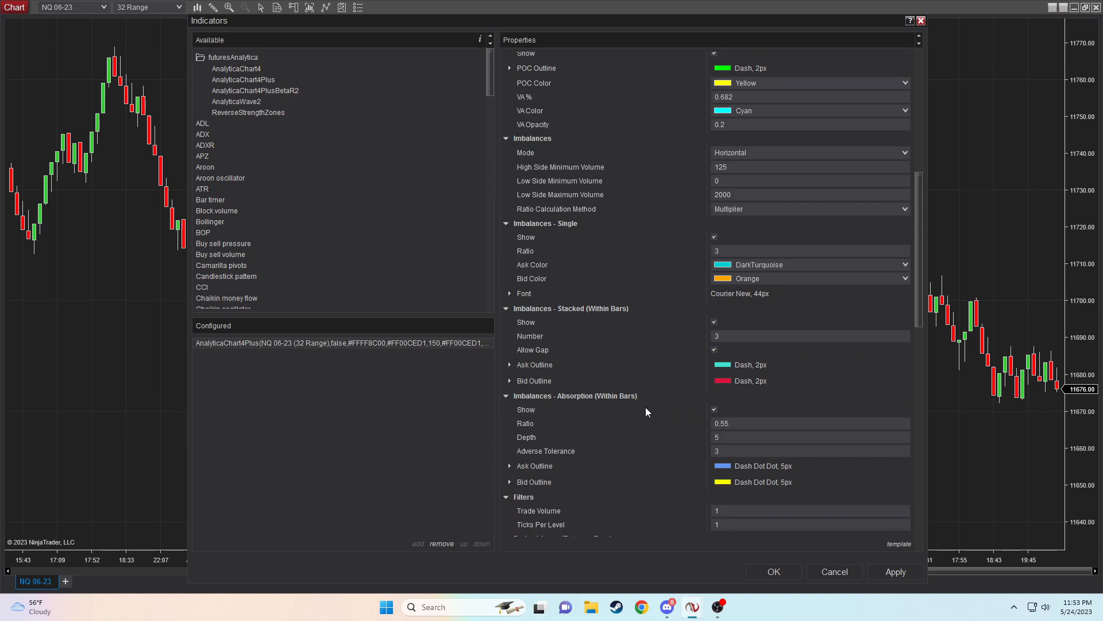
pyautogui.moveTo(646, 411)
pyautogui.write('1')
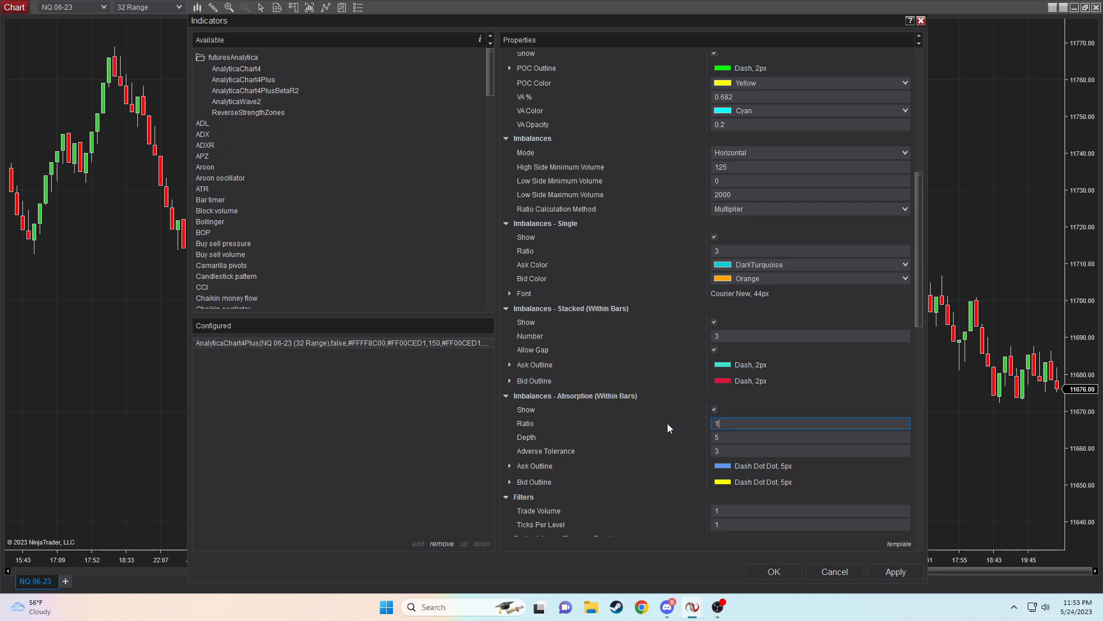
pyautogui.write('.5')
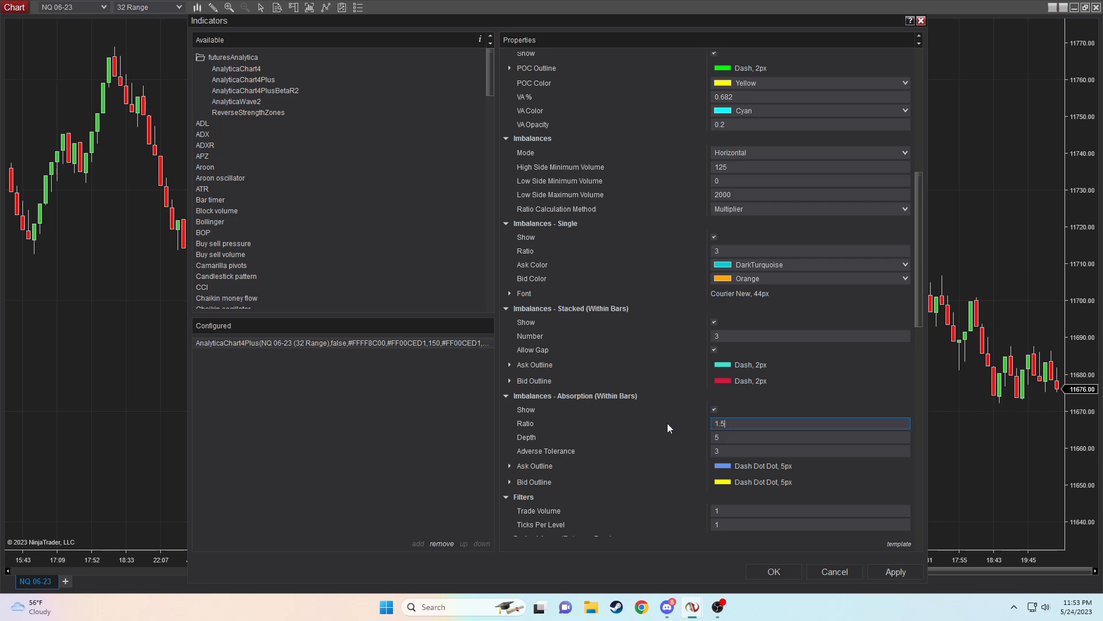
pyautogui.moveTo(726, 437)
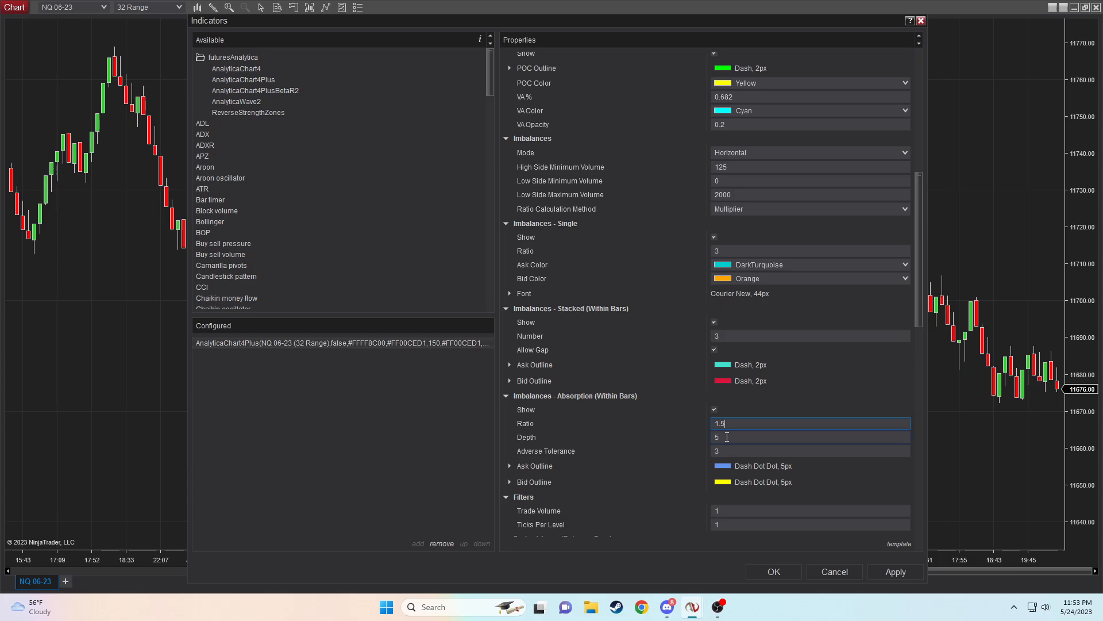
pyautogui.click(809, 451)
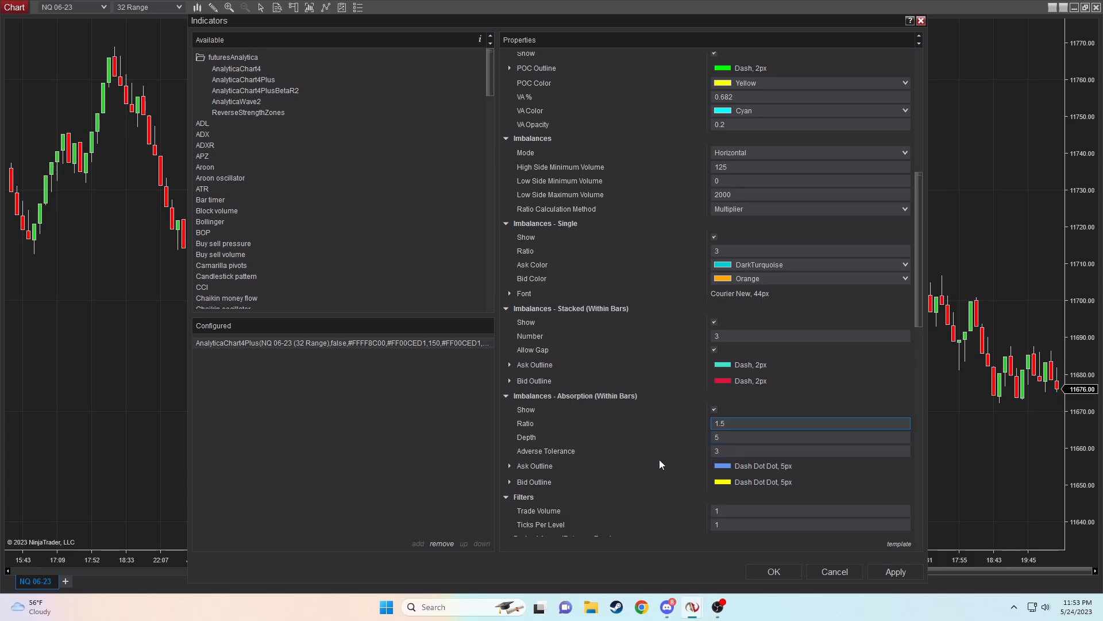
# Step: Use 4 ticks per level and show derived areas with number 2, filter 300–99999
pyautogui.scroll(-3)
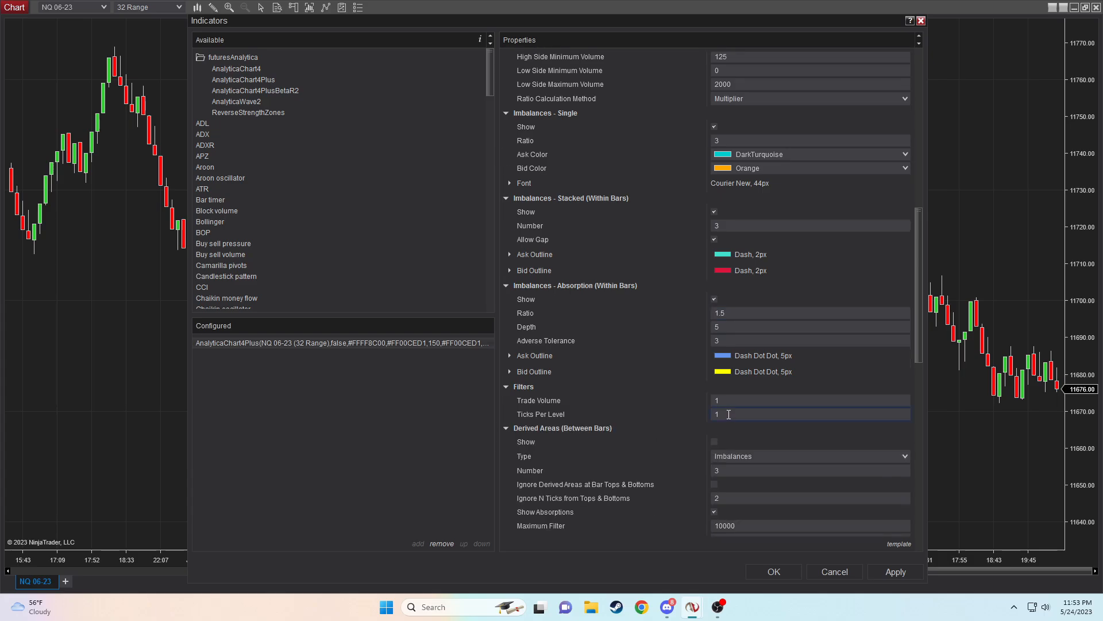
pyautogui.write('4')
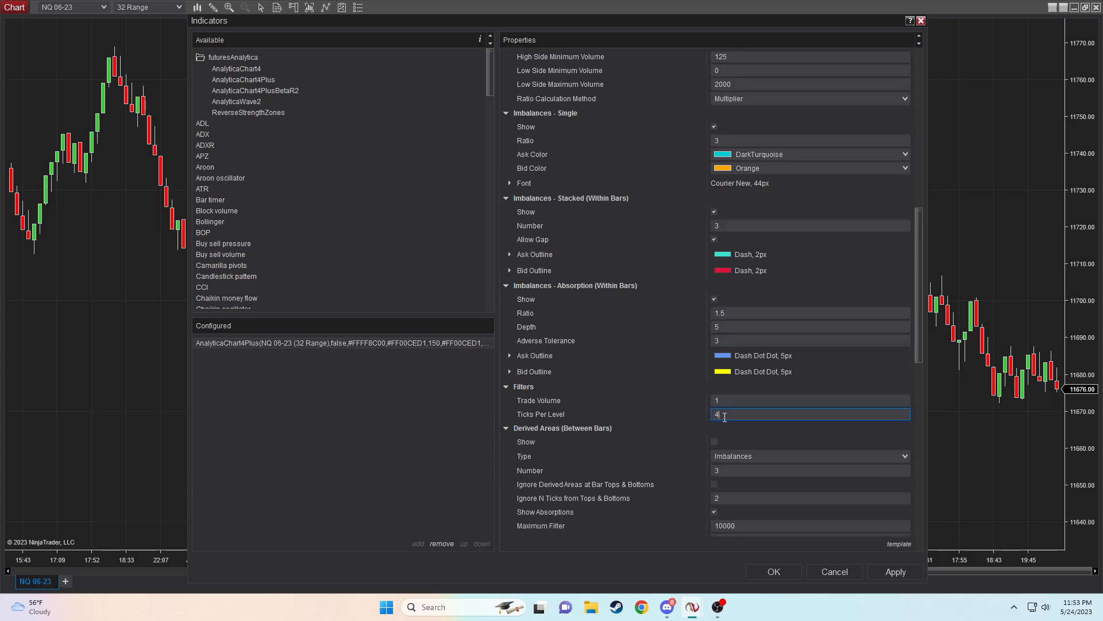
pyautogui.scroll(-3)
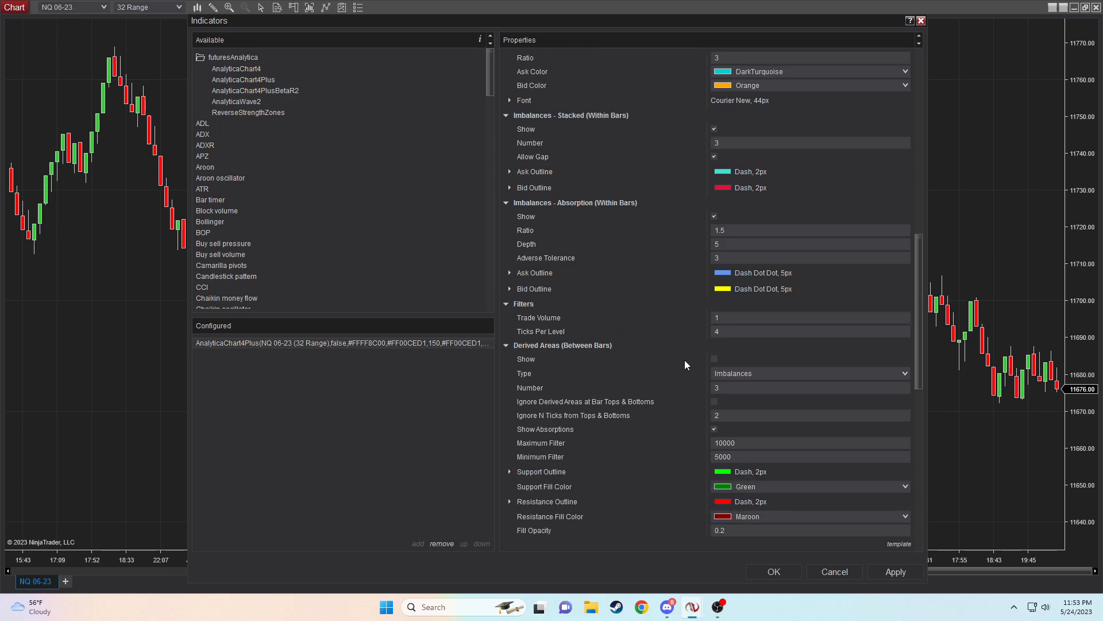
pyautogui.scroll(-3)
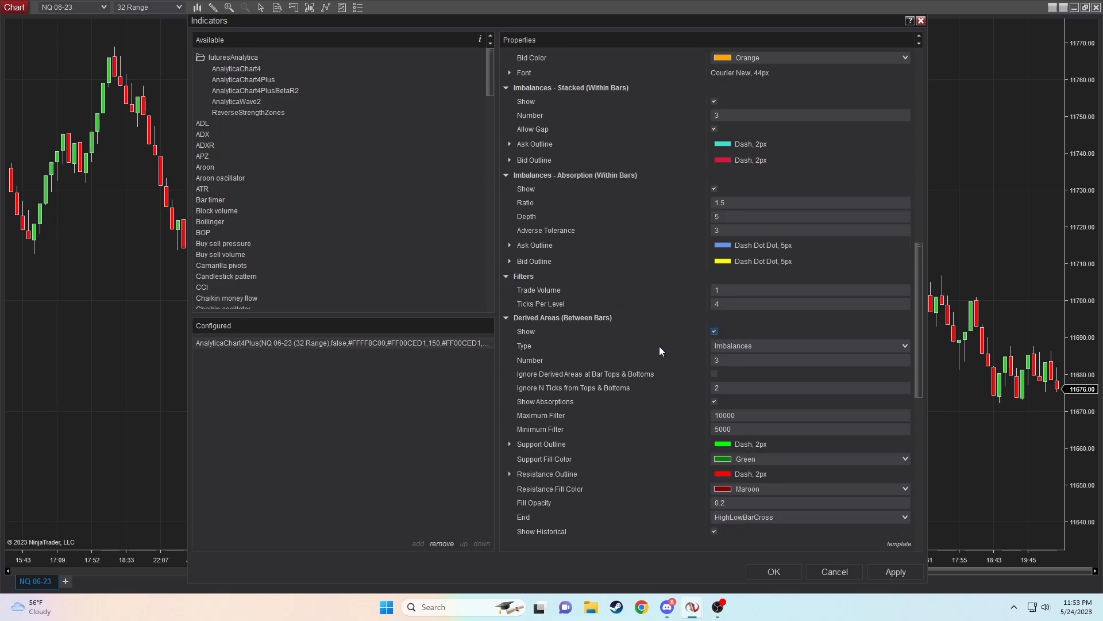
pyautogui.moveTo(719, 375)
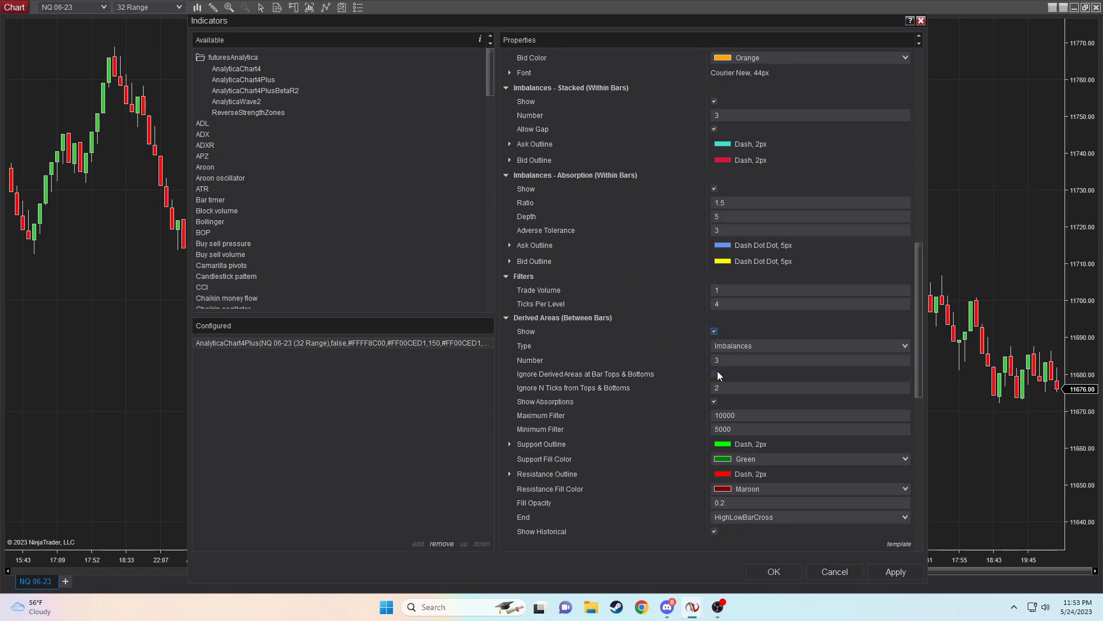
pyautogui.click(809, 359)
pyautogui.write('2')
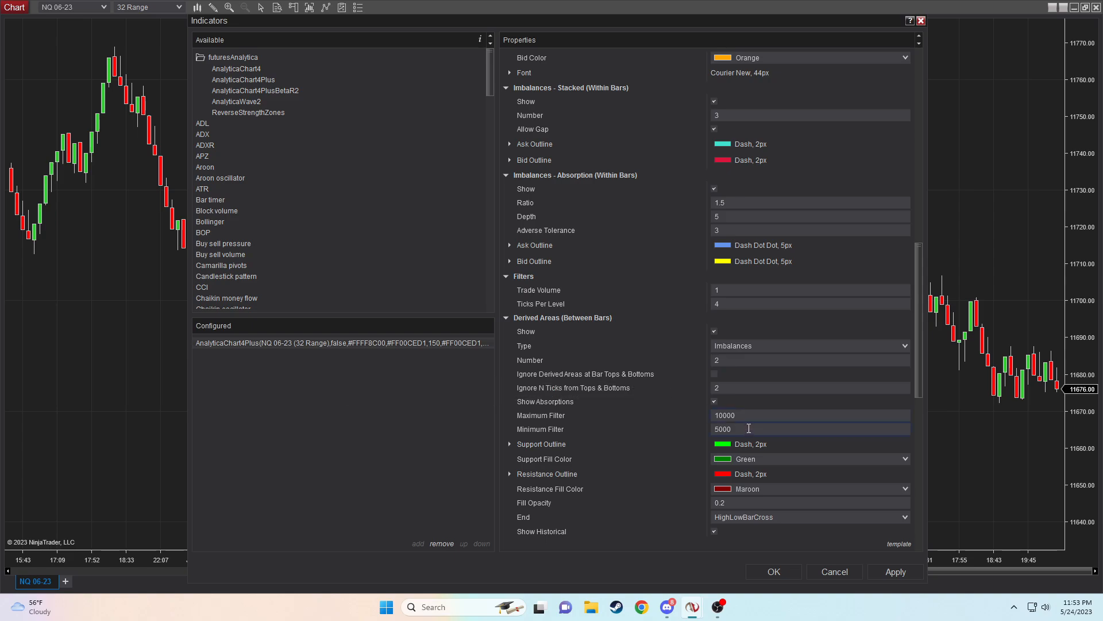
pyautogui.write('3')
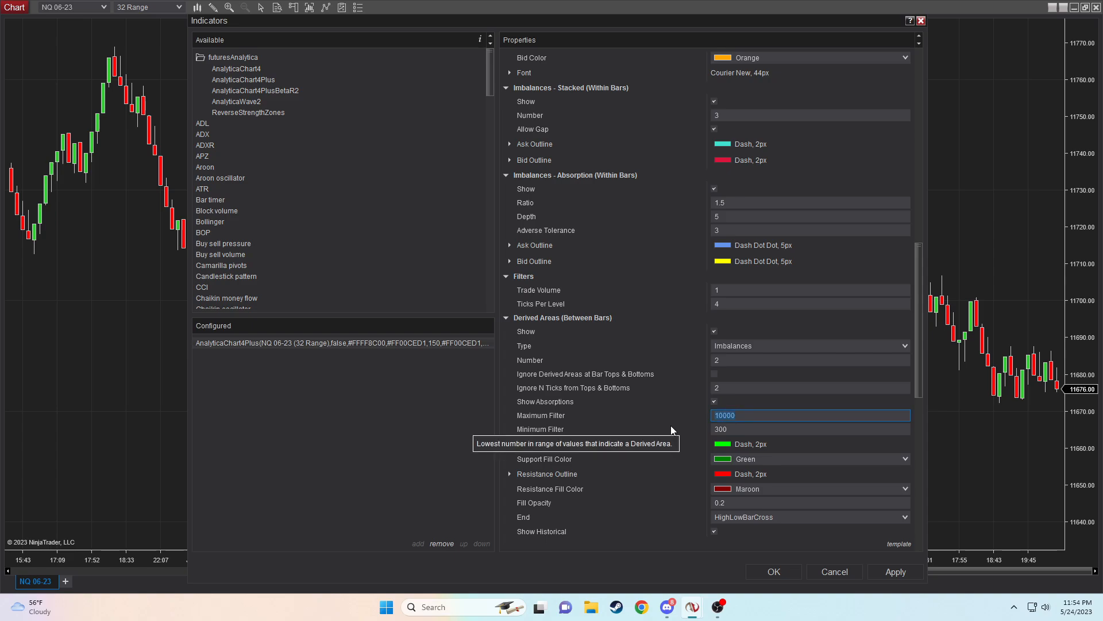
pyautogui.write('99999')
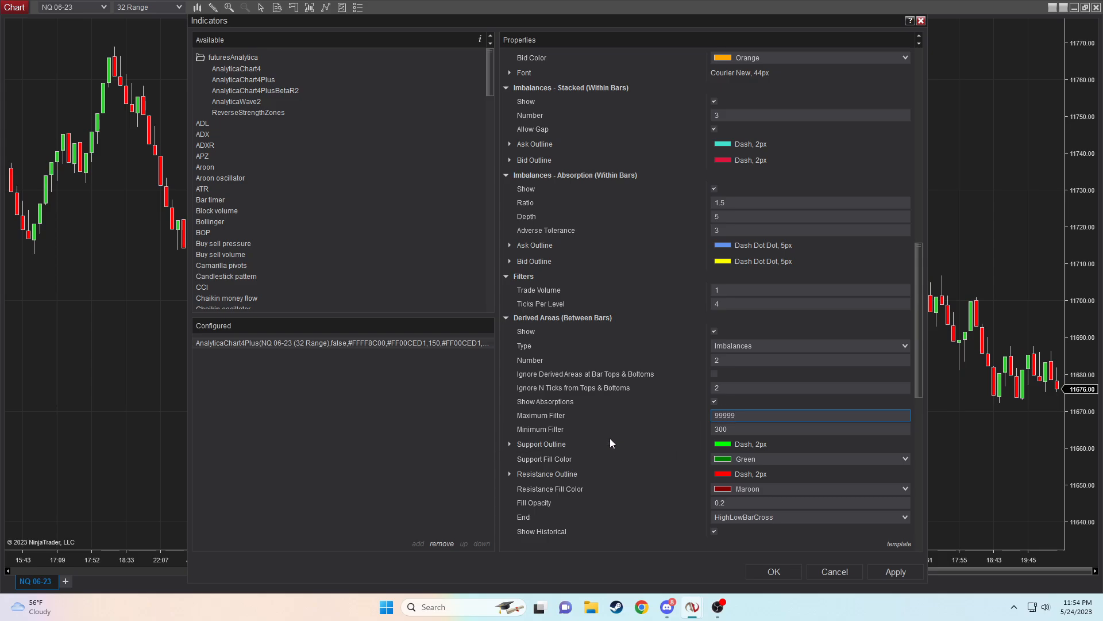
pyautogui.scroll(-3)
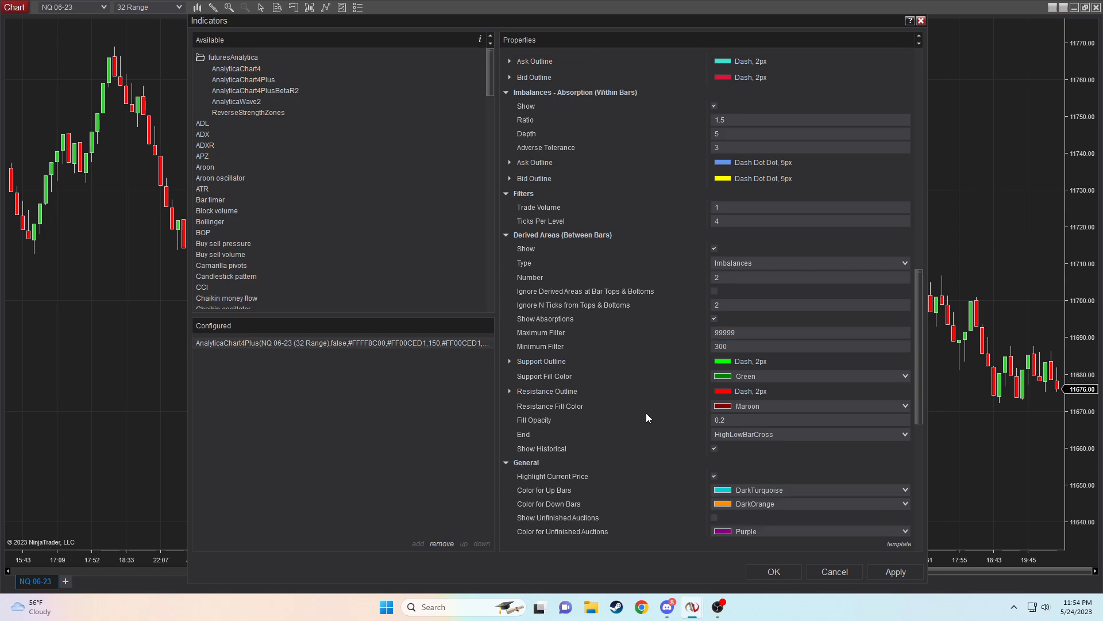
# Step: Change Bar Right Margin from 150 to 50 and Pullback Bar Margin to 10
pyautogui.scroll(-3)
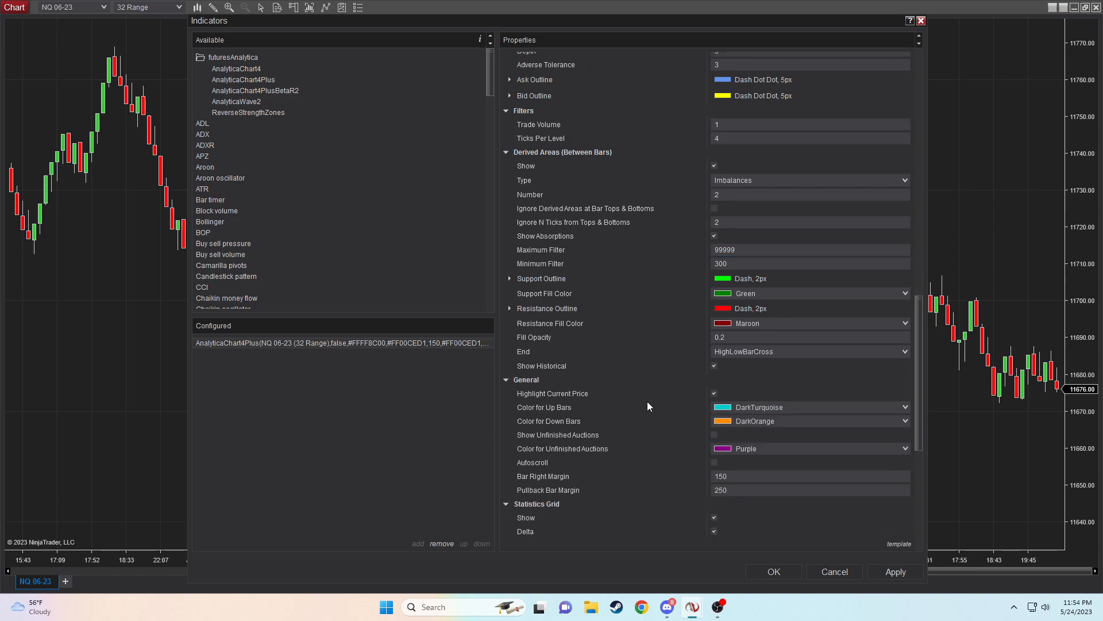
pyautogui.moveTo(647, 405)
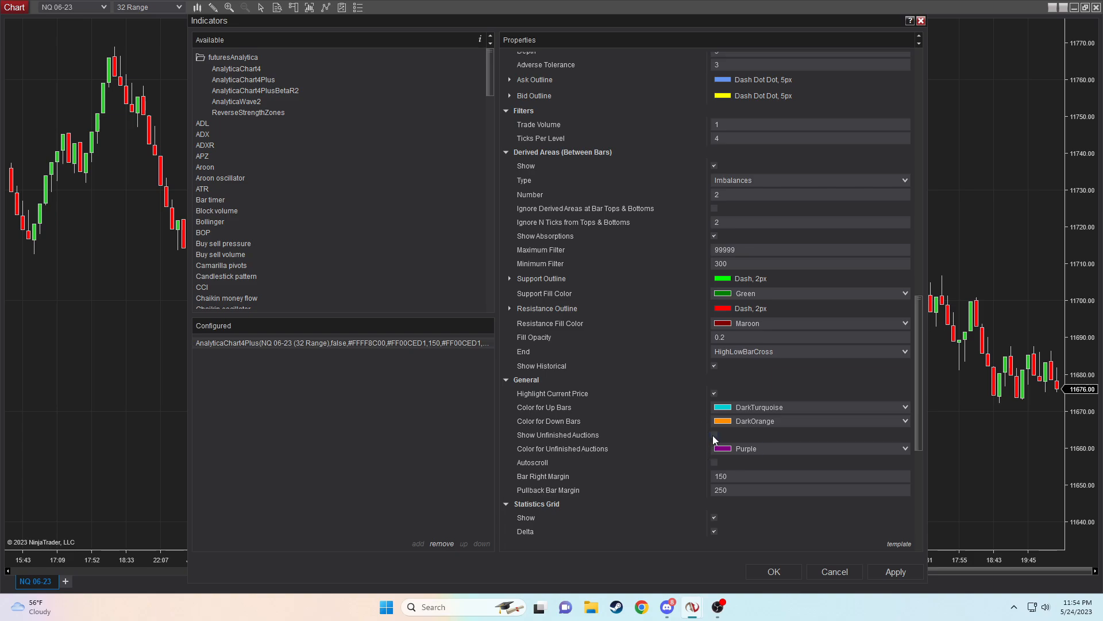
pyautogui.moveTo(713, 463)
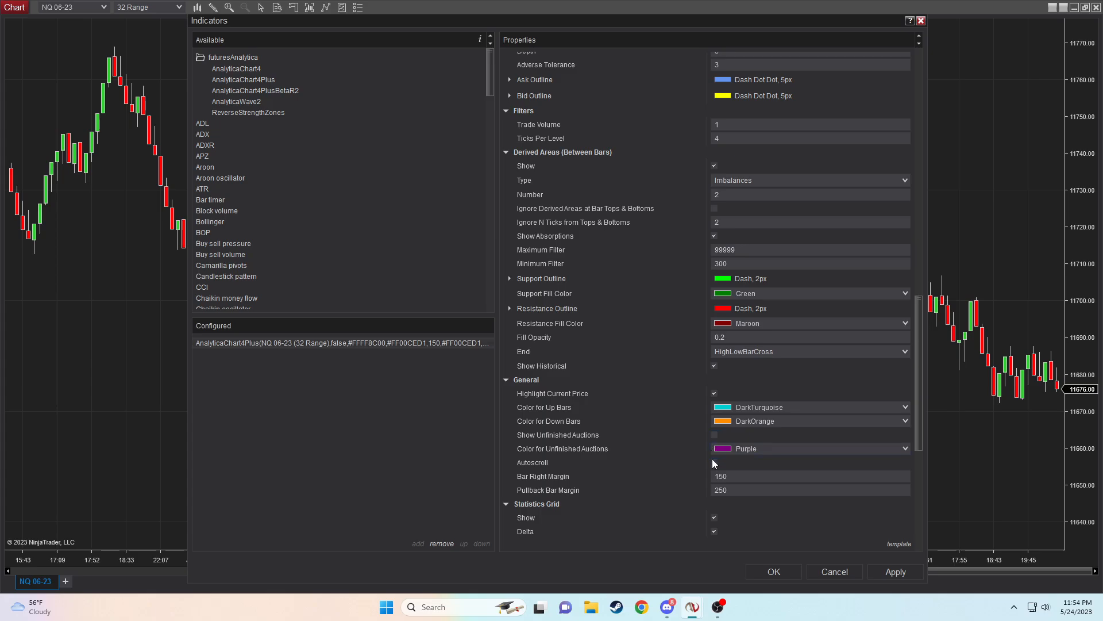
pyautogui.click(714, 462)
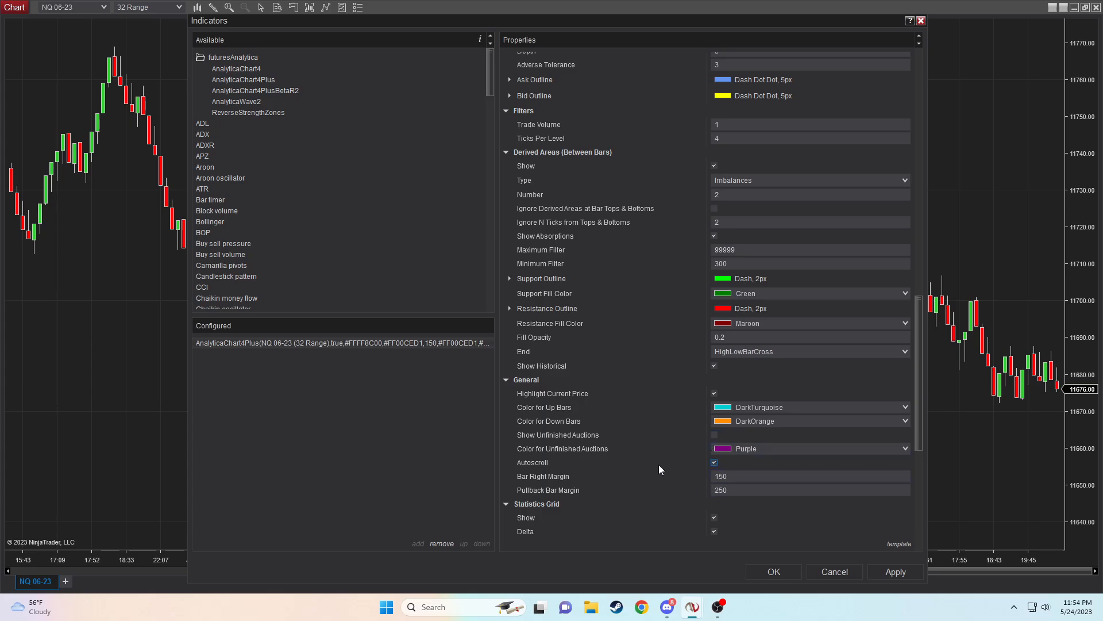
pyautogui.click(810, 477)
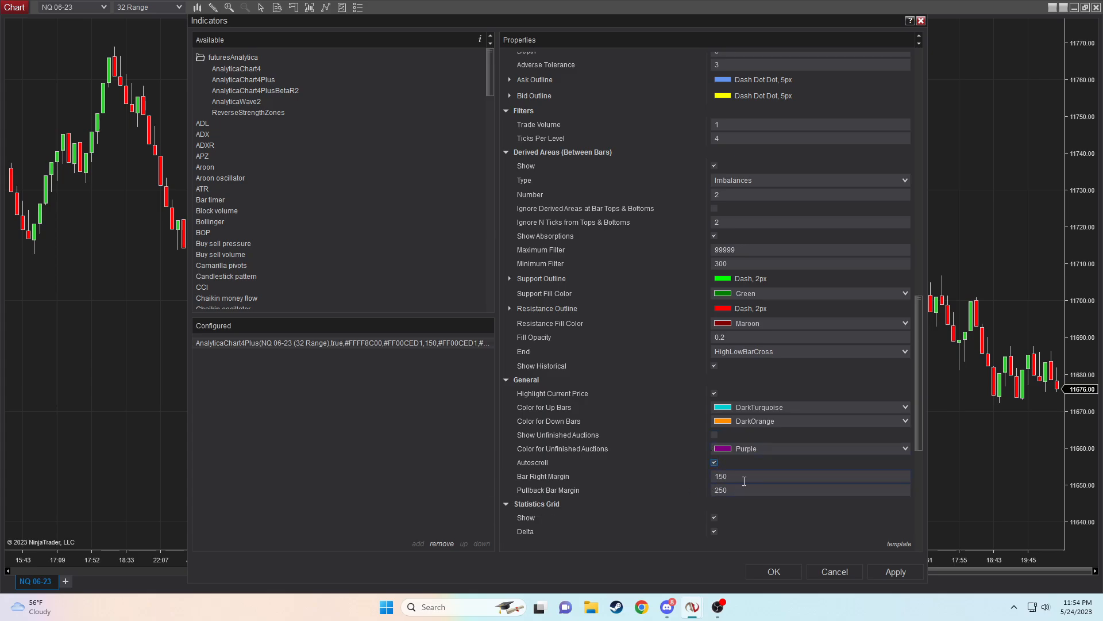
pyautogui.write('50')
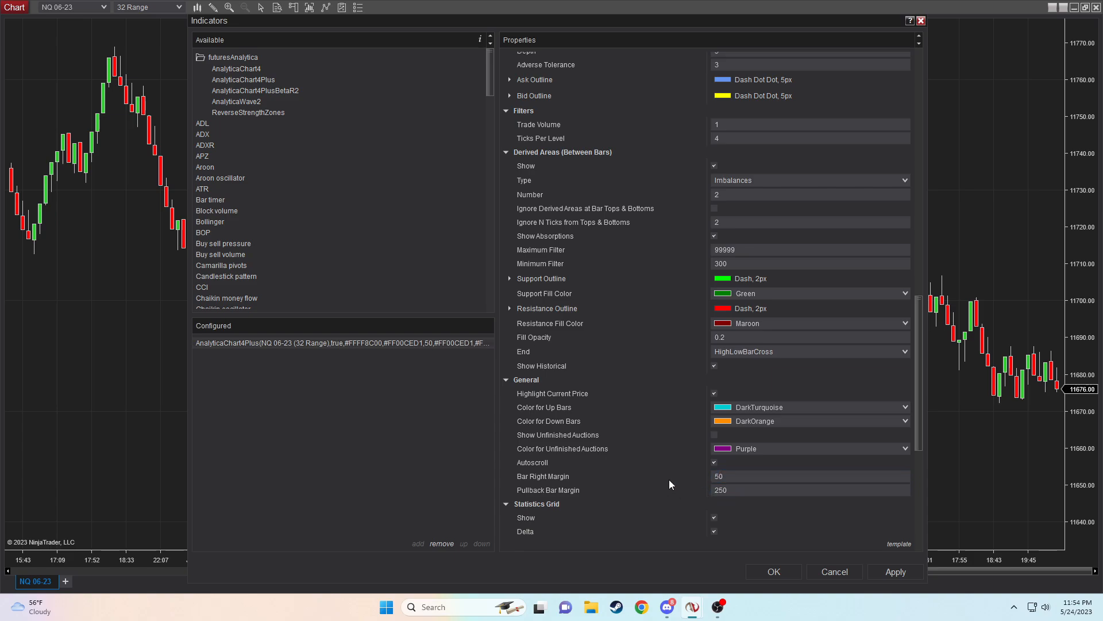
pyautogui.moveTo(753, 511)
pyautogui.write('10')
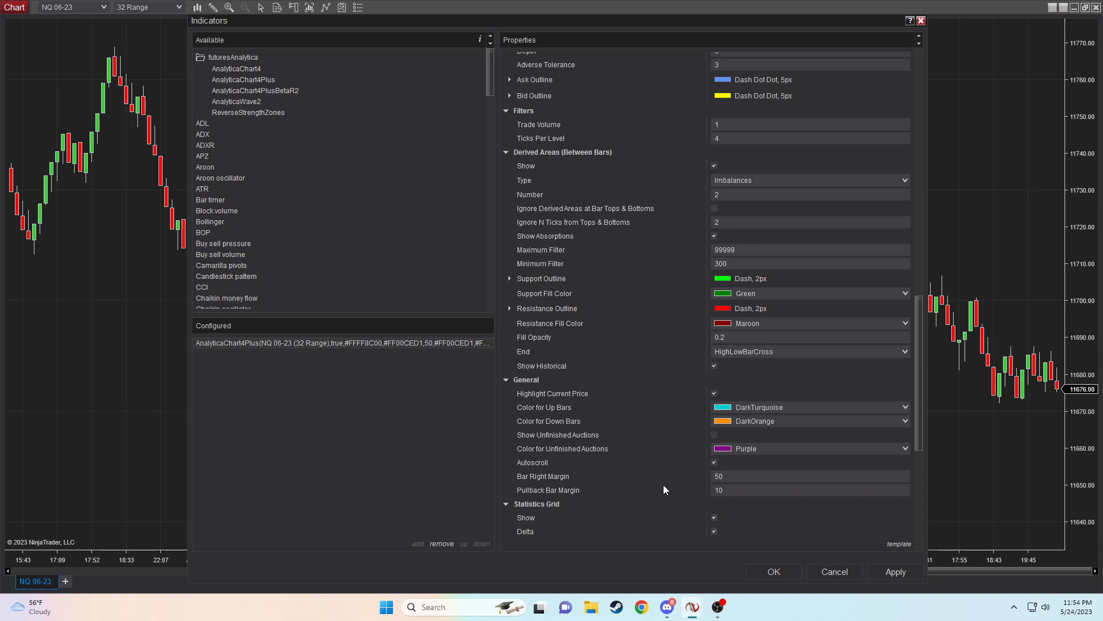
pyautogui.scroll(-3)
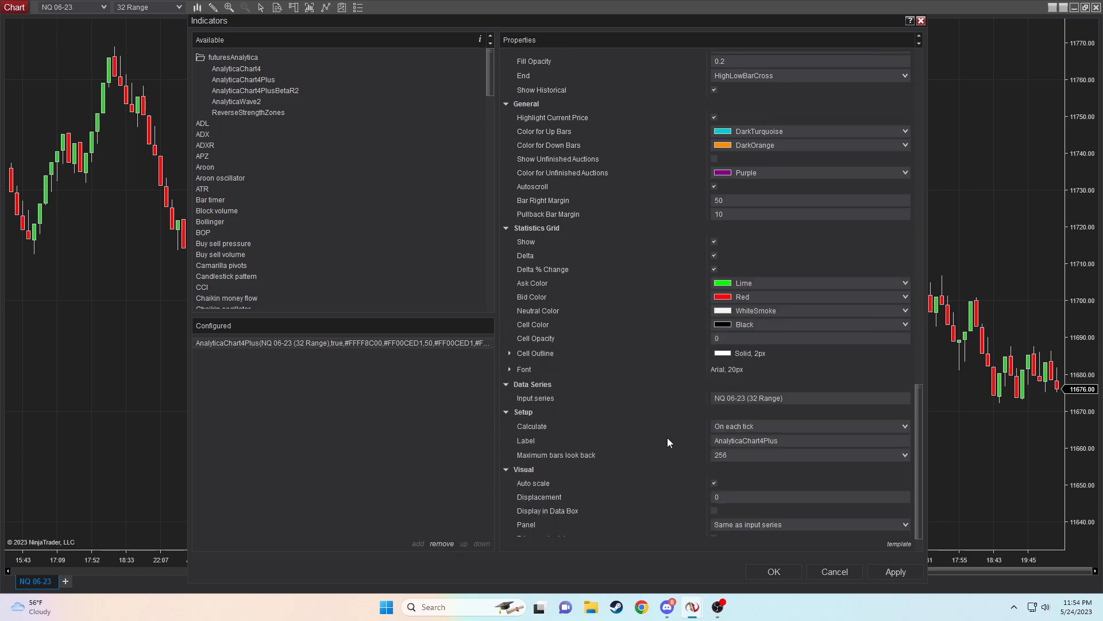
# Step: Save the indicator settings as a template named starting 'FAIndicato'
pyautogui.scroll(-3)
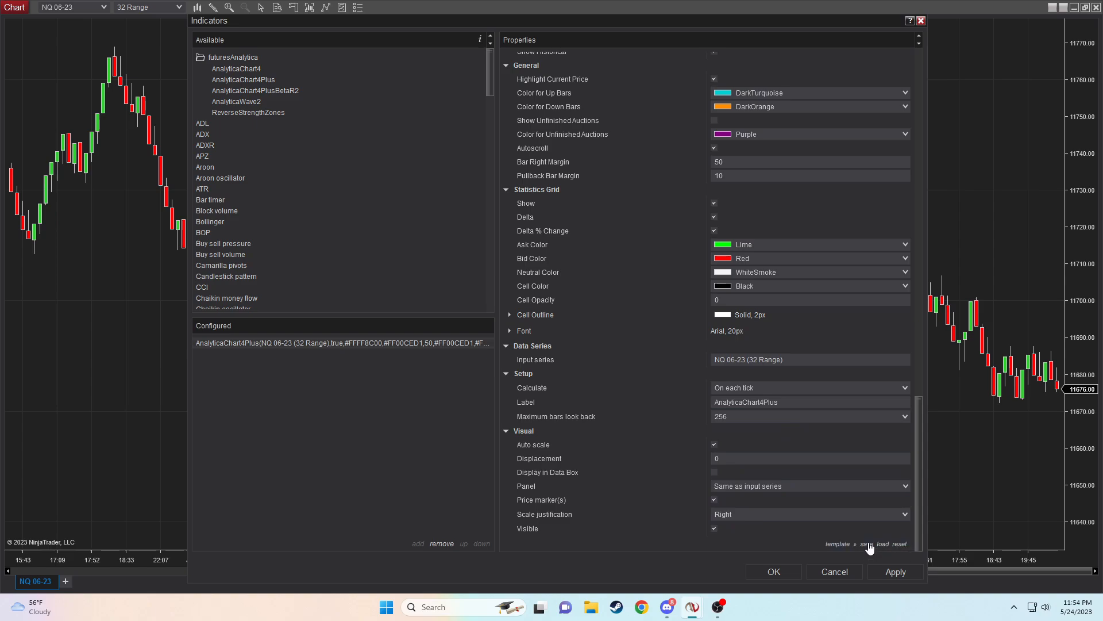
pyautogui.click(866, 544)
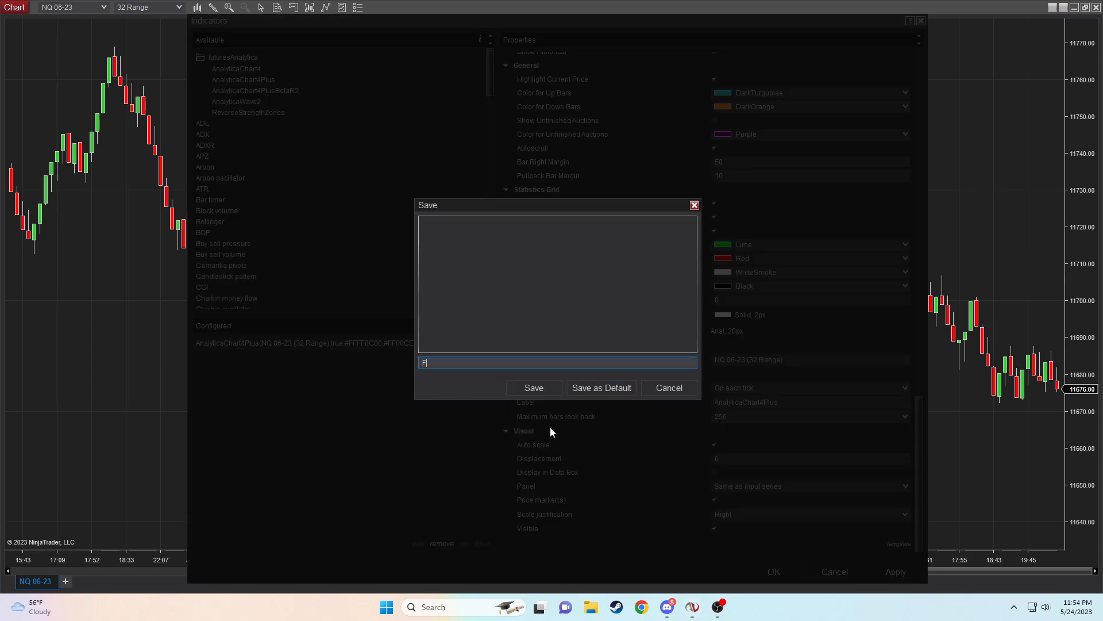
pyautogui.write('A')
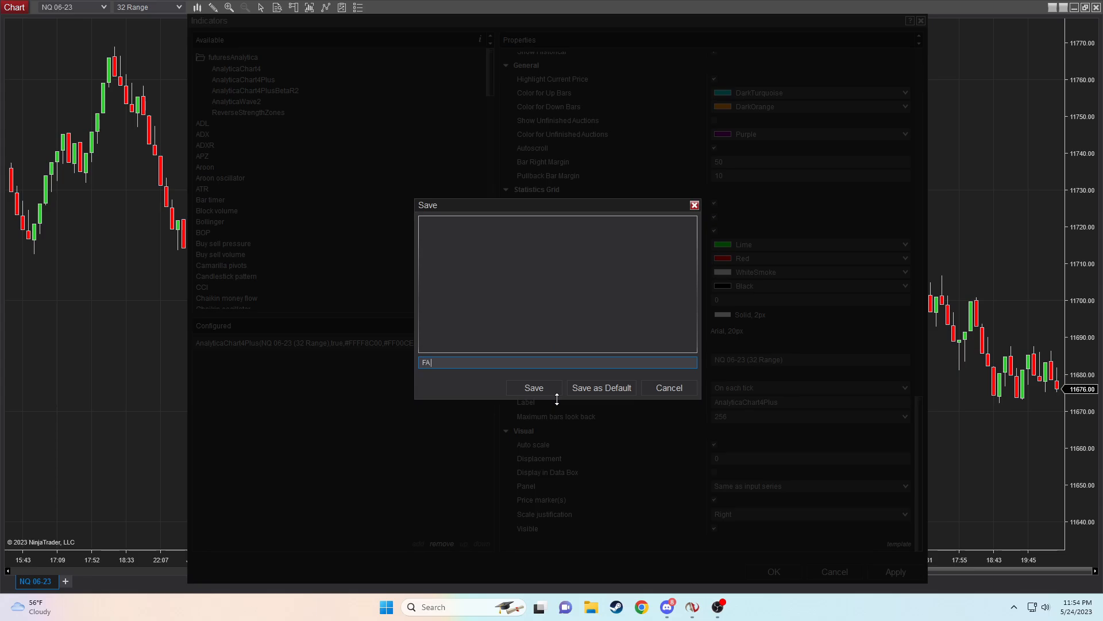
pyautogui.write('Indicato')
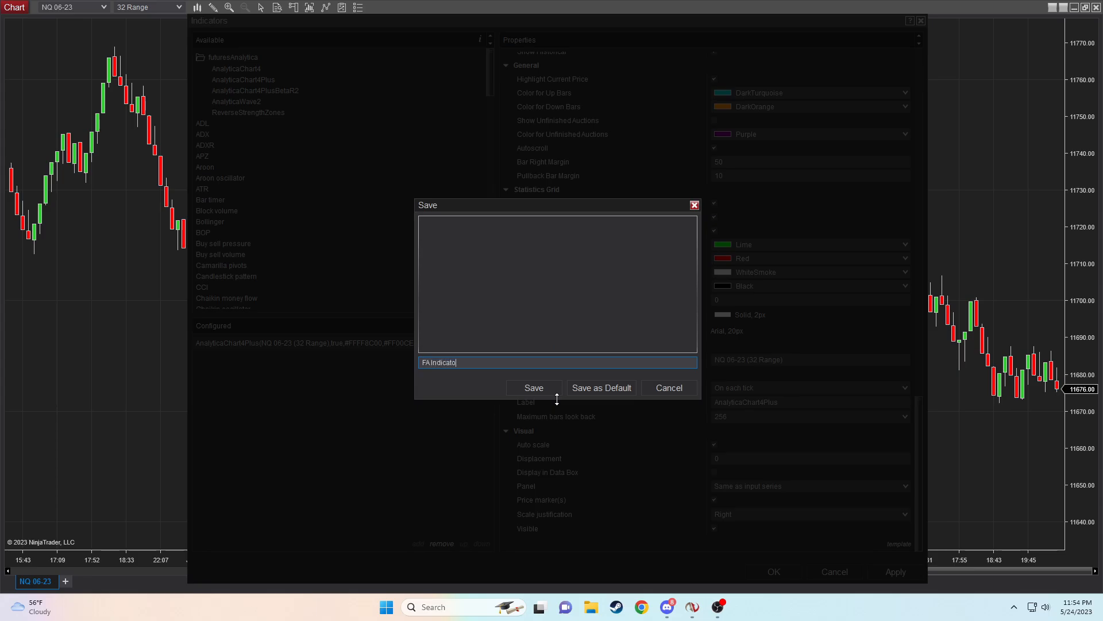
pyautogui.click(533, 388)
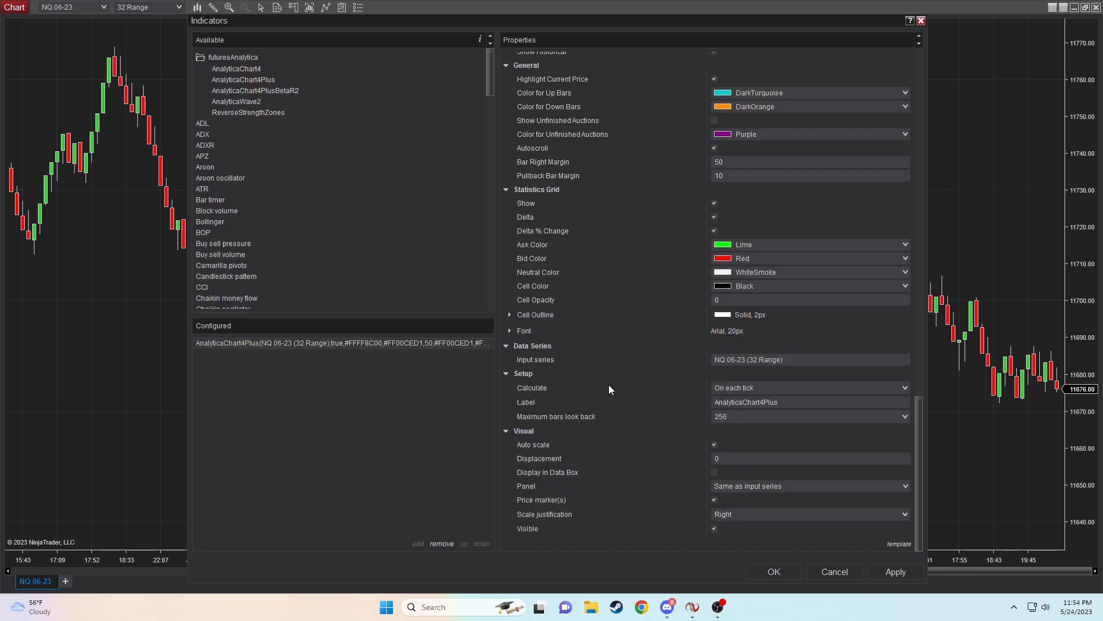
# Step: Apply AnalyticaChart4Plus to the NQ 06-23 chart and close the Indicators window
pyautogui.click(895, 571)
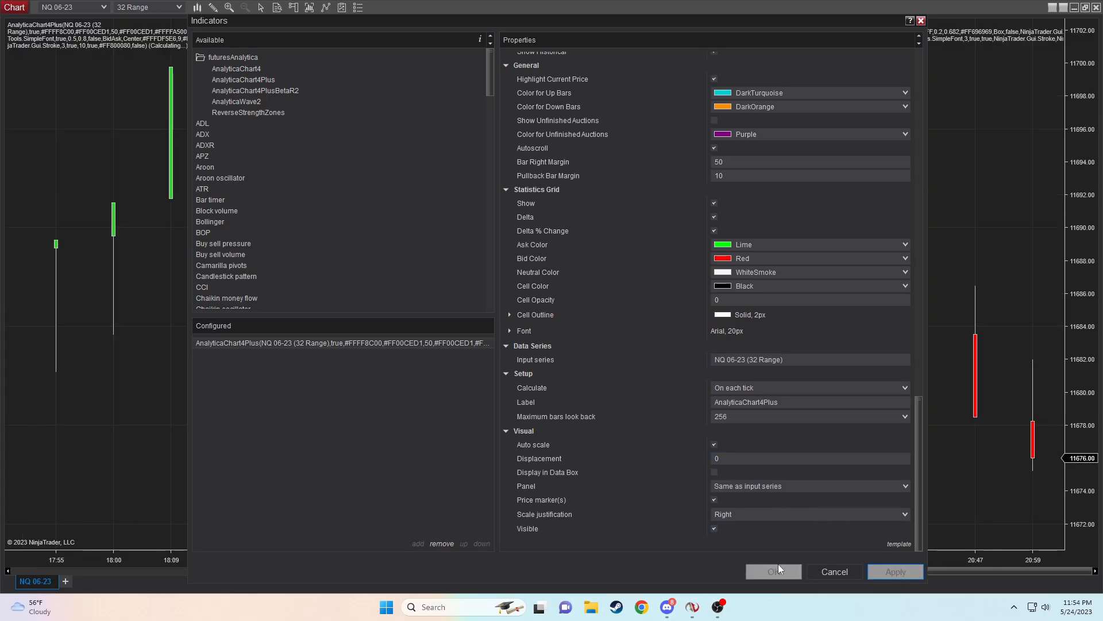
pyautogui.click(773, 570)
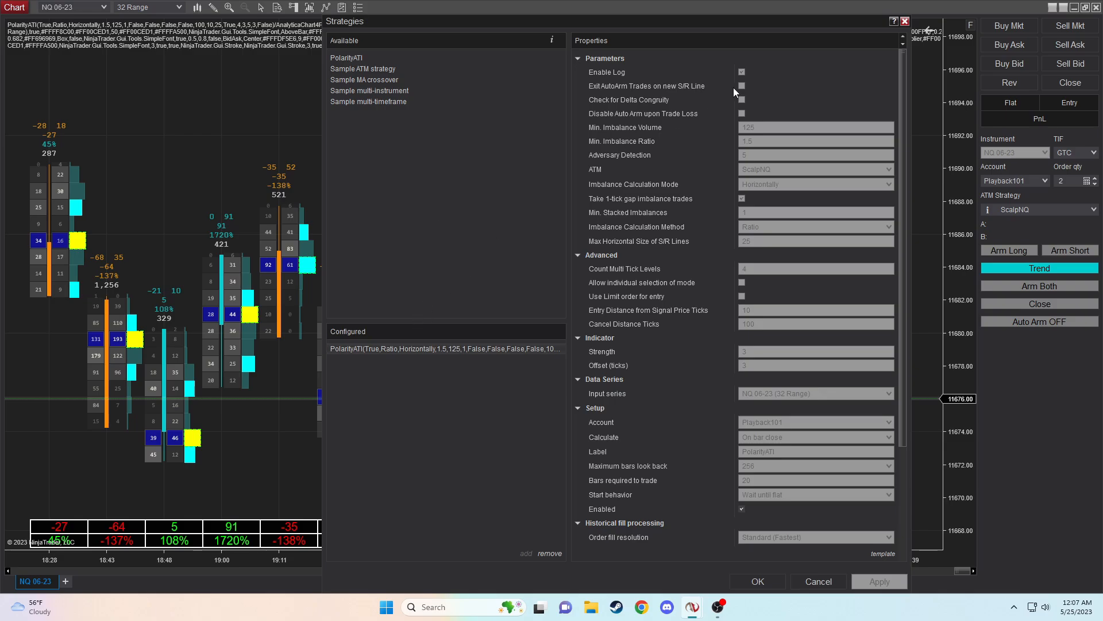
pyautogui.moveTo(448, 355)
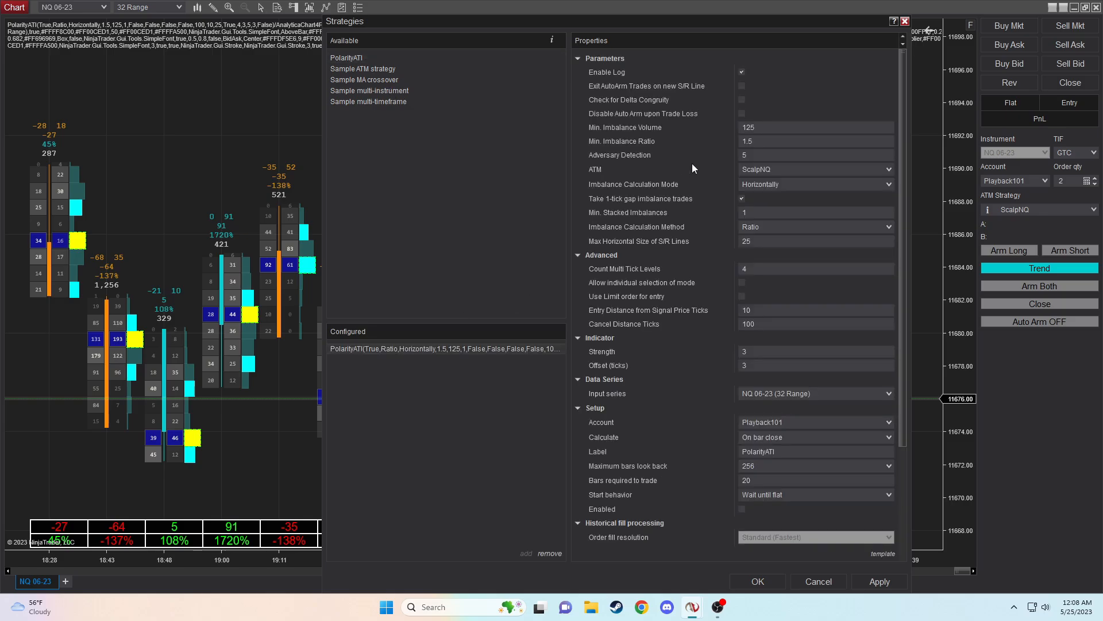
# Step: Change PolarityATI's Min. Imbalance Ratio from 1.5 to 3
pyautogui.click(816, 141)
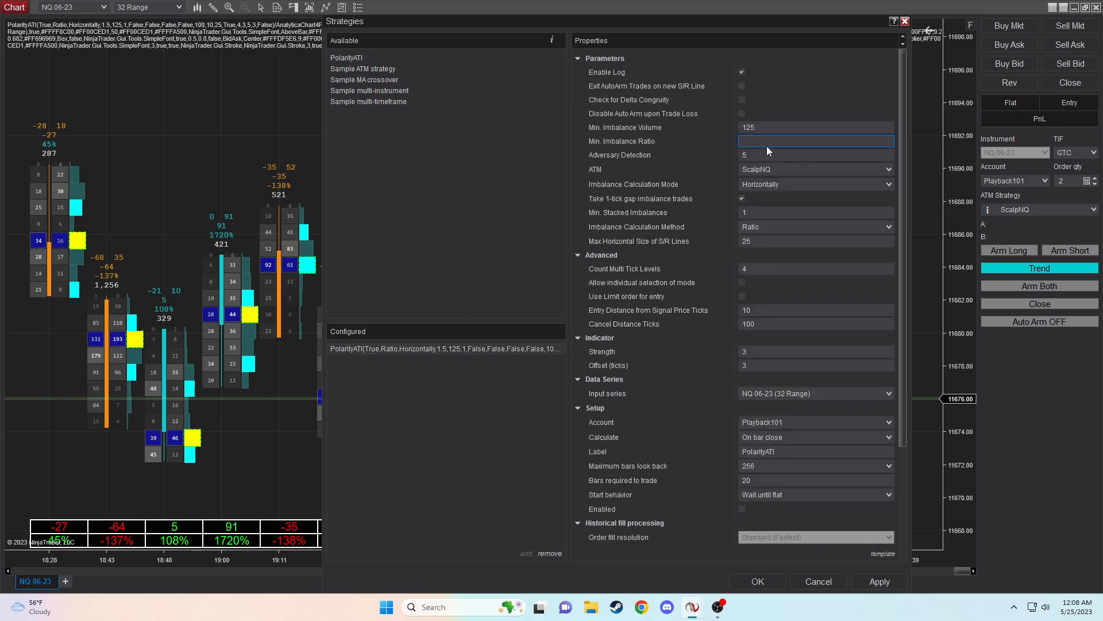
pyautogui.write('3')
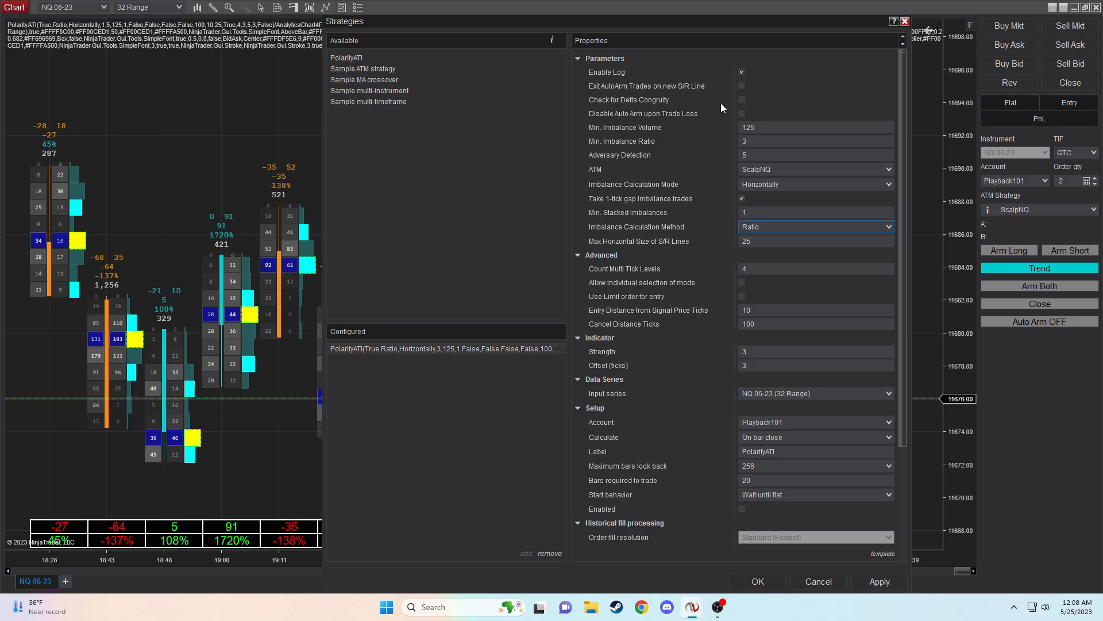
# Step: Tick Enabled under PolarityATI's Setup properties and close the strategy settings
pyautogui.scroll(-3)
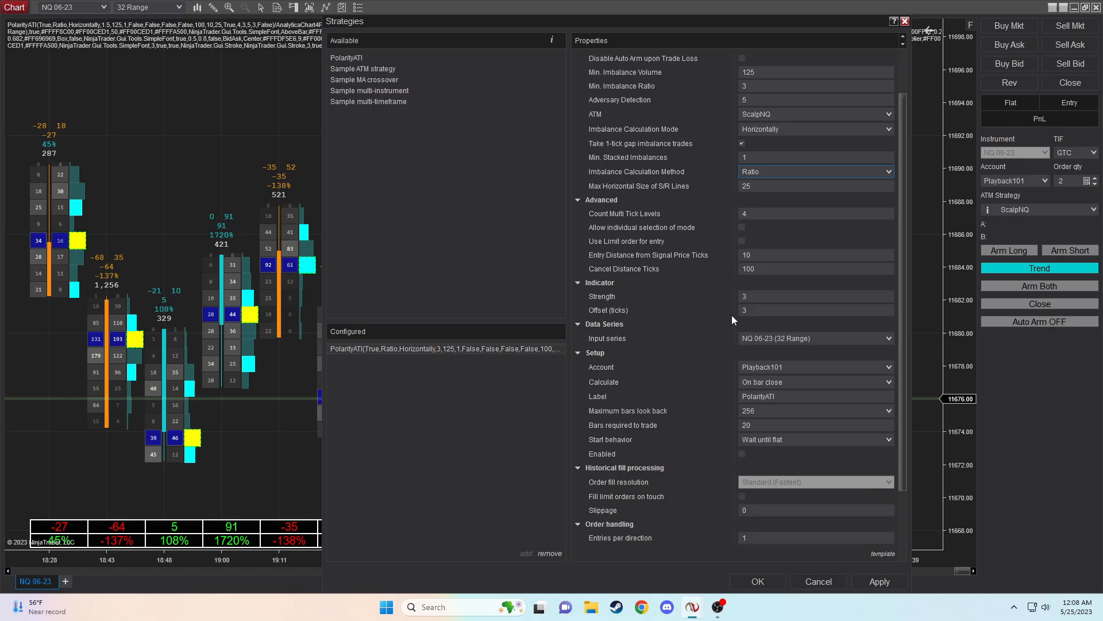
pyautogui.scroll(-3)
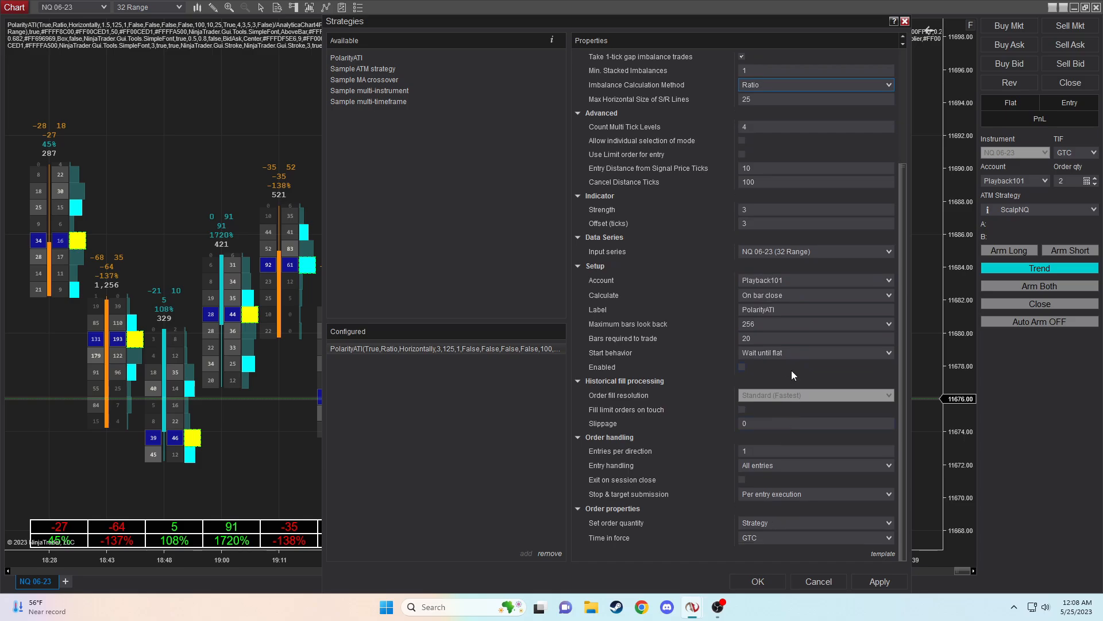
pyautogui.moveTo(778, 369)
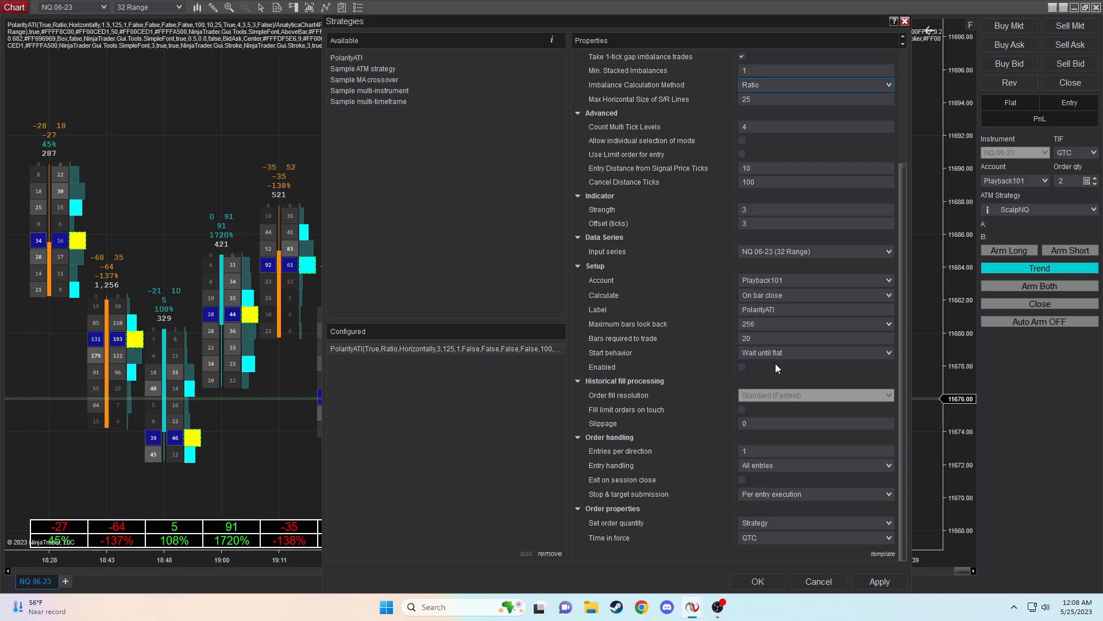
pyautogui.click(740, 366)
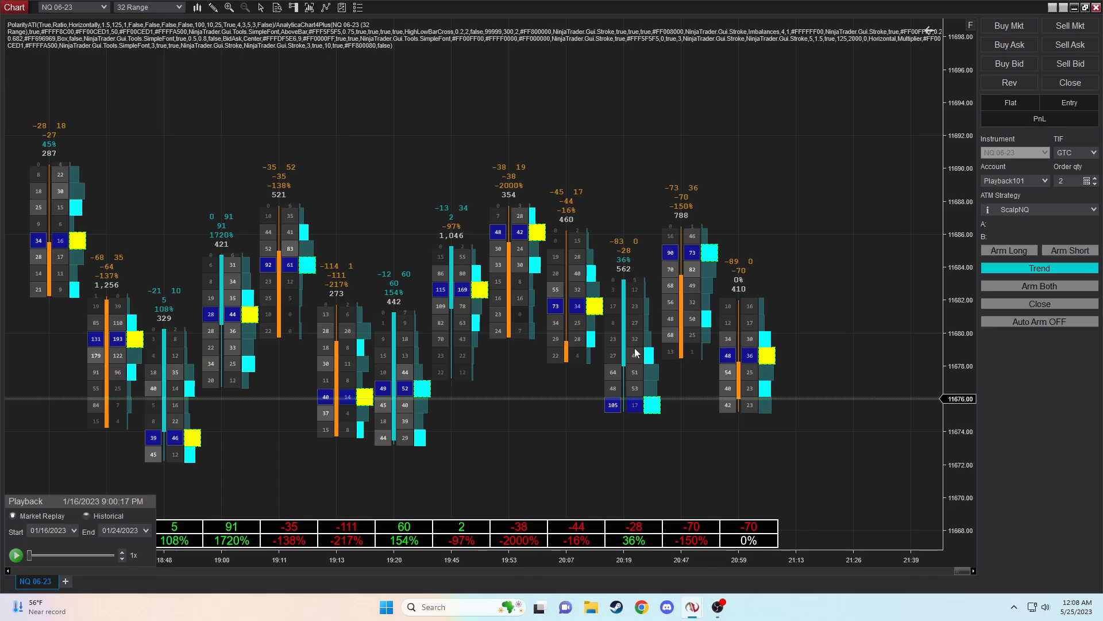
pyautogui.click(1039, 285)
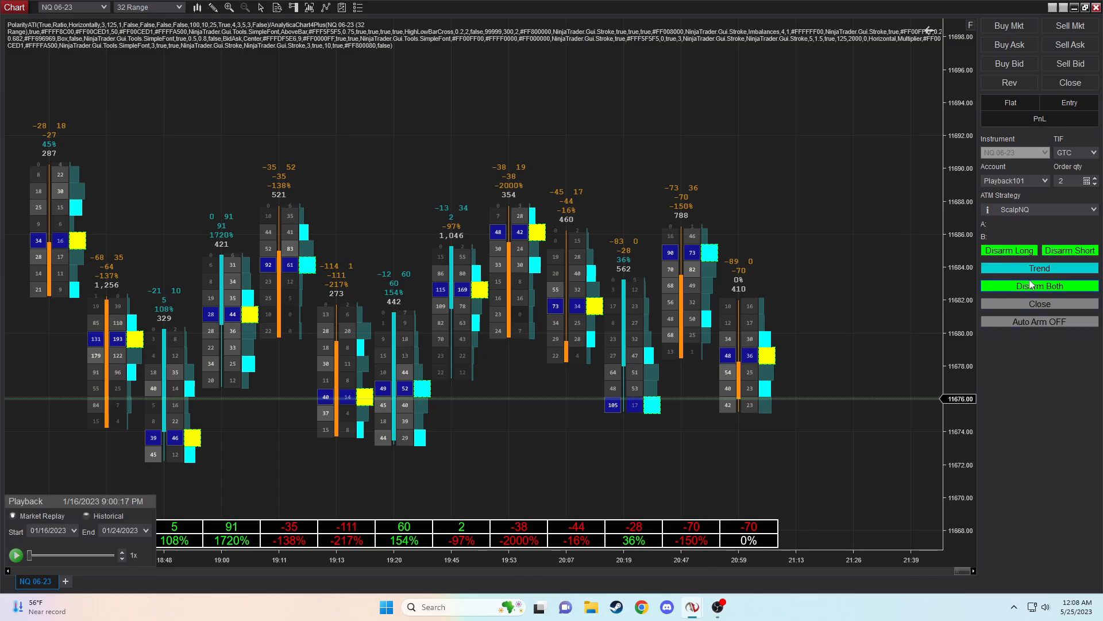
pyautogui.click(1040, 285)
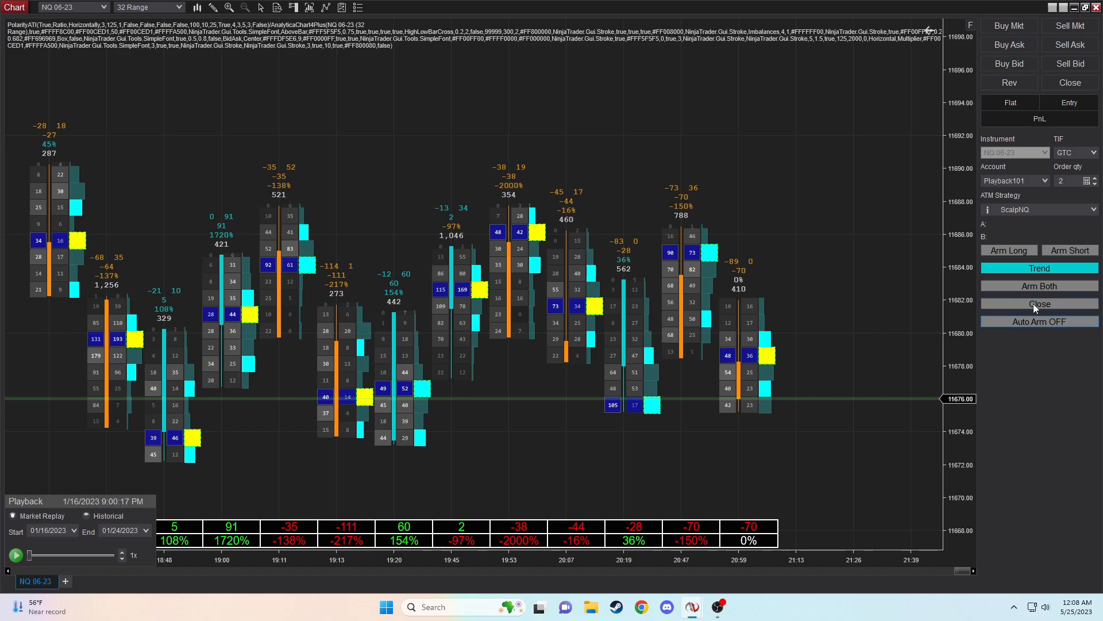